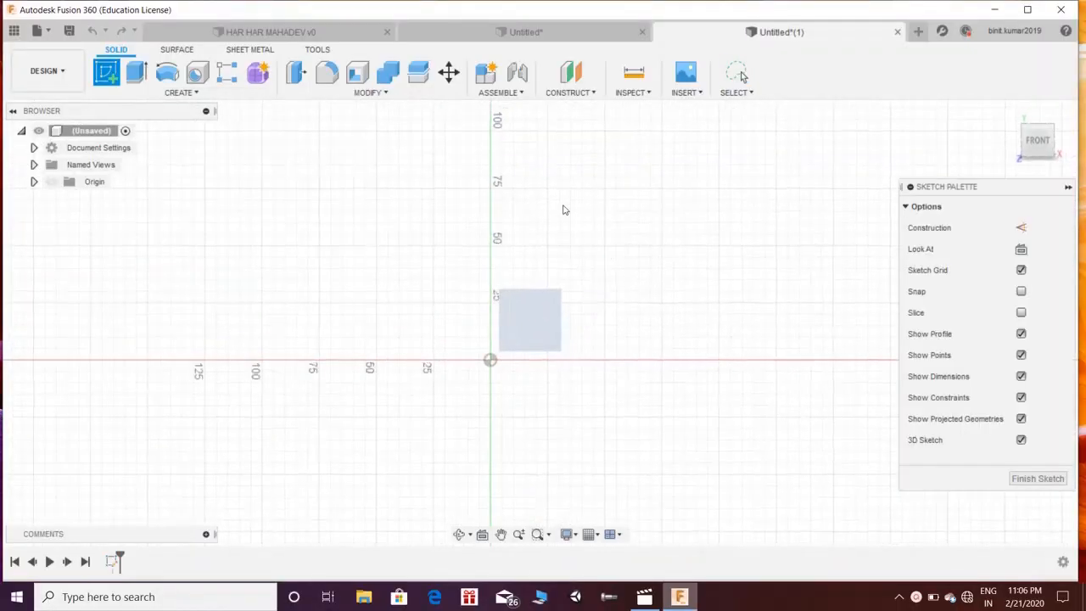
Place bold 'MACHINE' text, 50 mm high, at the origin of a front-plane sketch
left_click(181, 92)
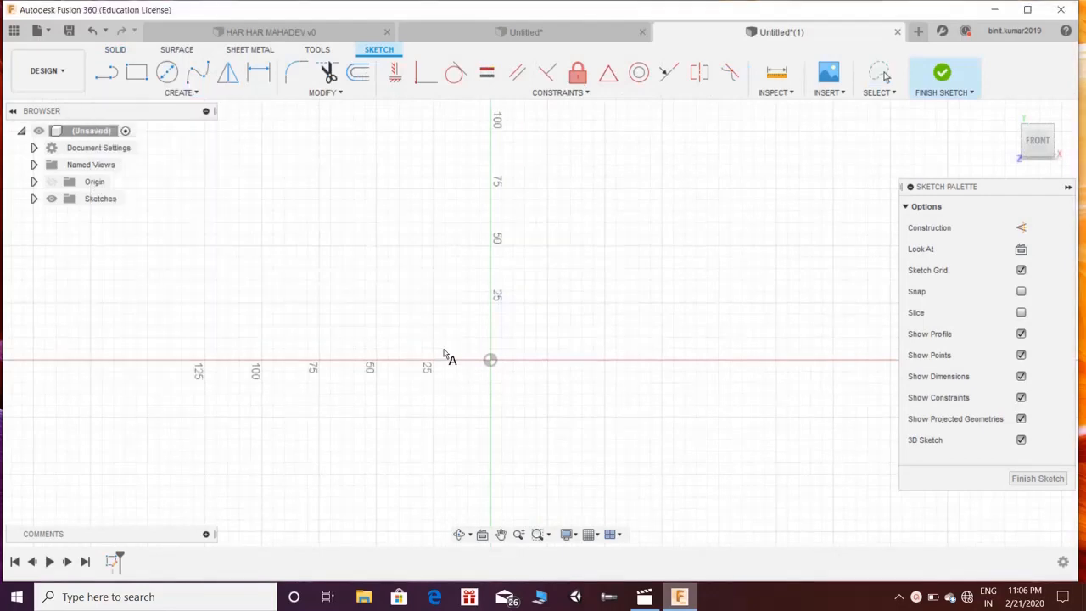
left_click(490, 359)
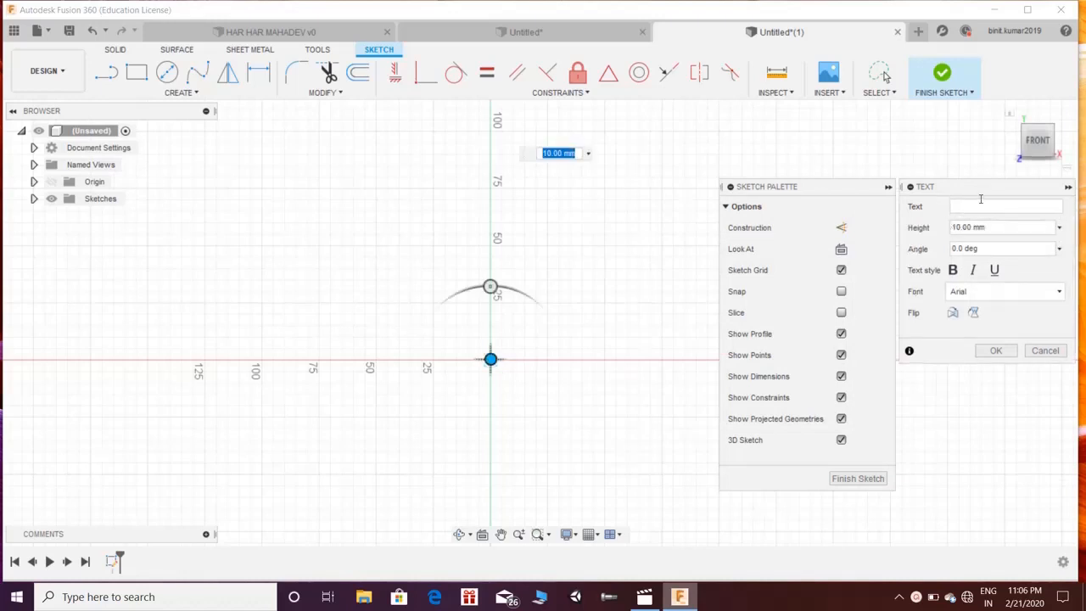
type("MACHINE")
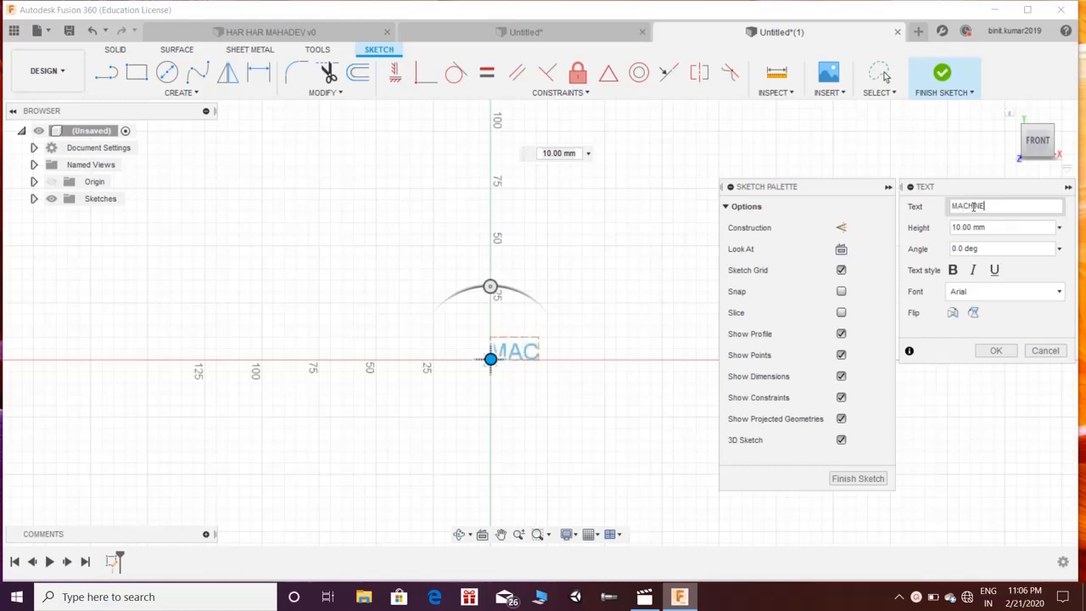
left_click(1005, 226)
type("50")
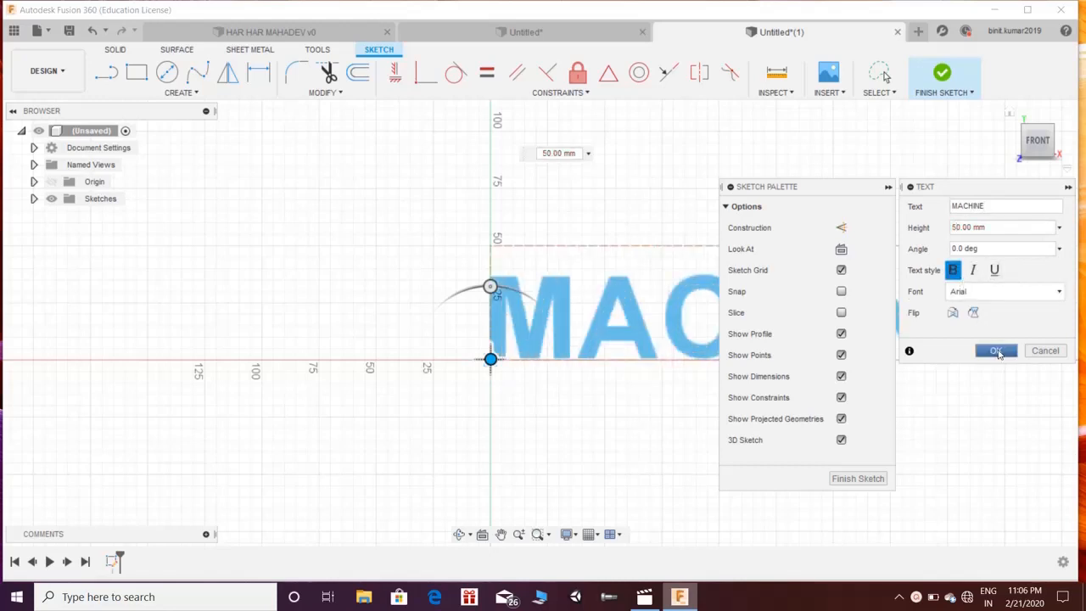
left_click(995, 350)
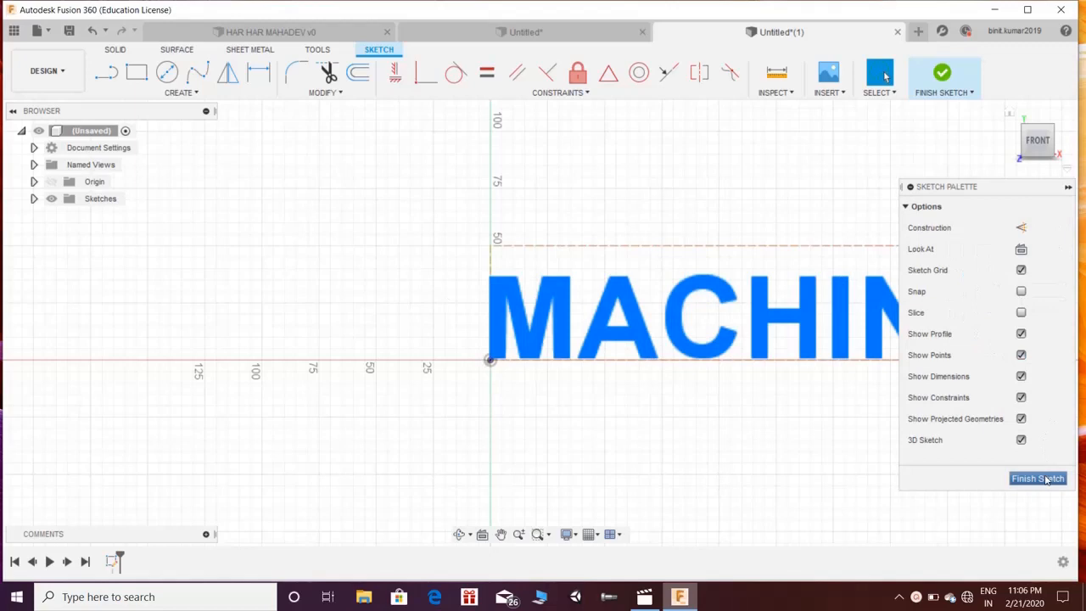
Finish the sketch and extrude the MACHINE text profile -280 mm as a new body
left_click(1036, 478)
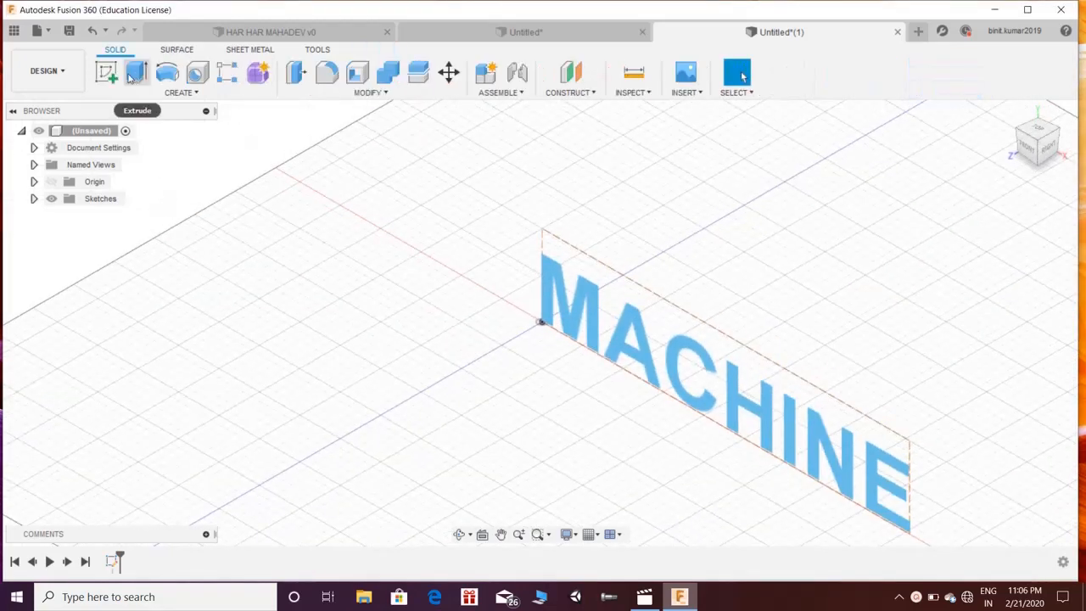
left_click(107, 72)
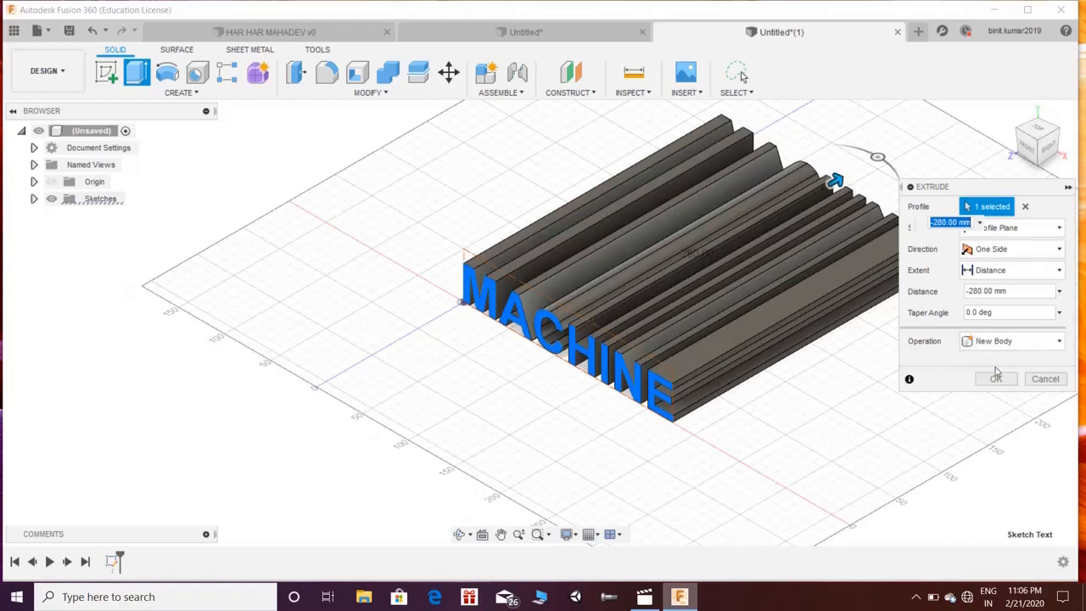
left_click(995, 378)
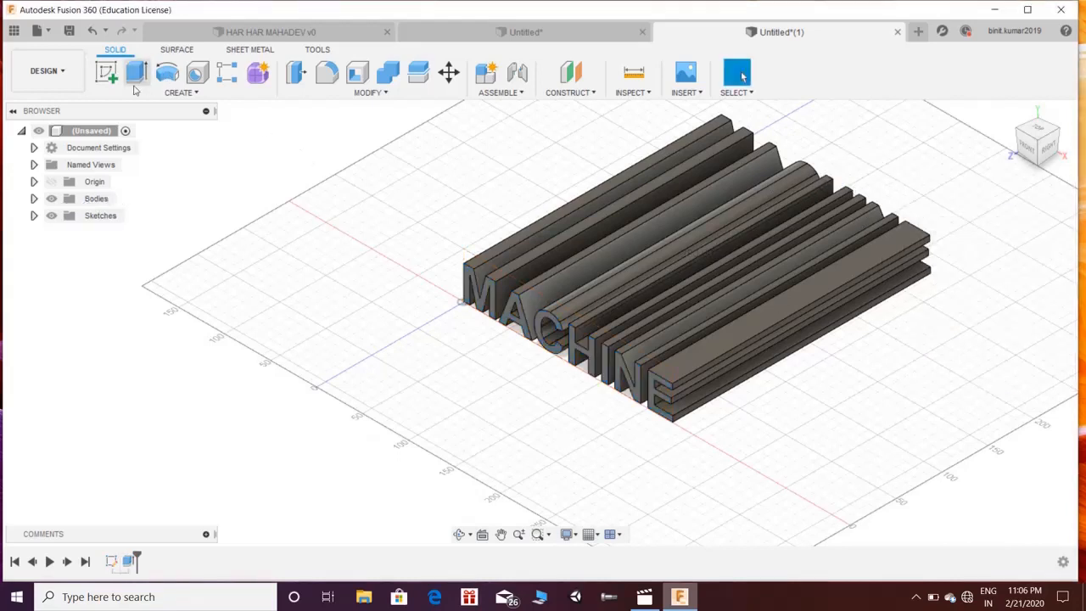
Start a new sketch on the side plane beside the letter bodies
left_click(106, 72)
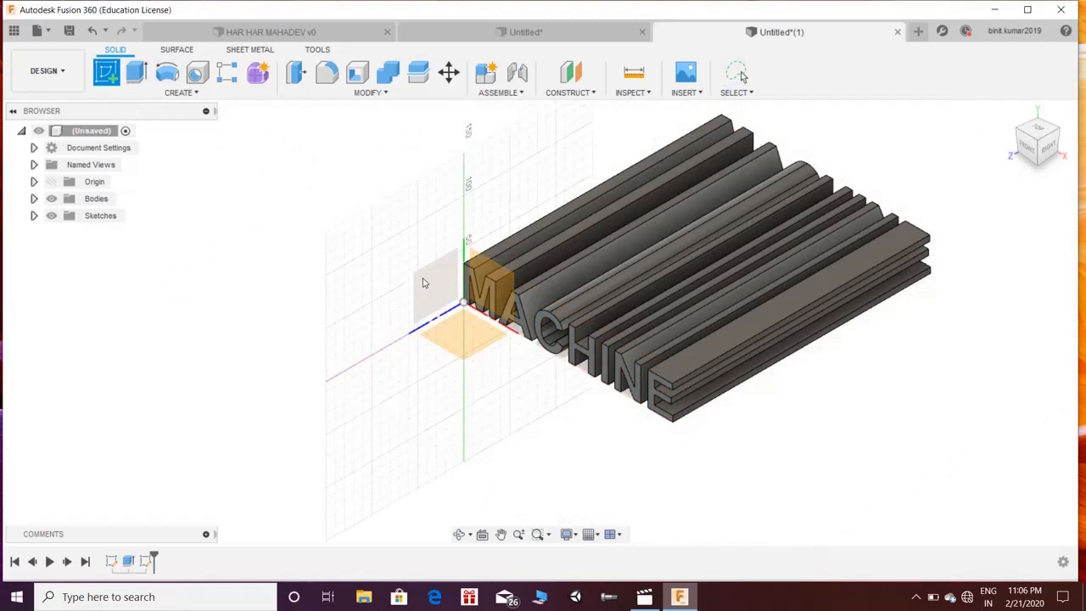
left_click(136, 72)
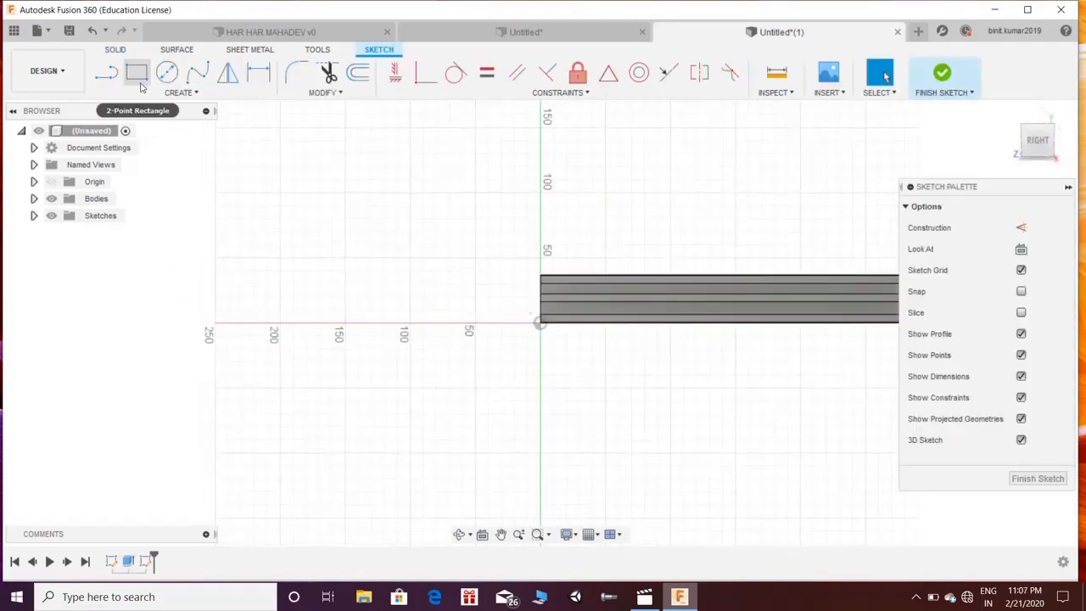
left_click(180, 92)
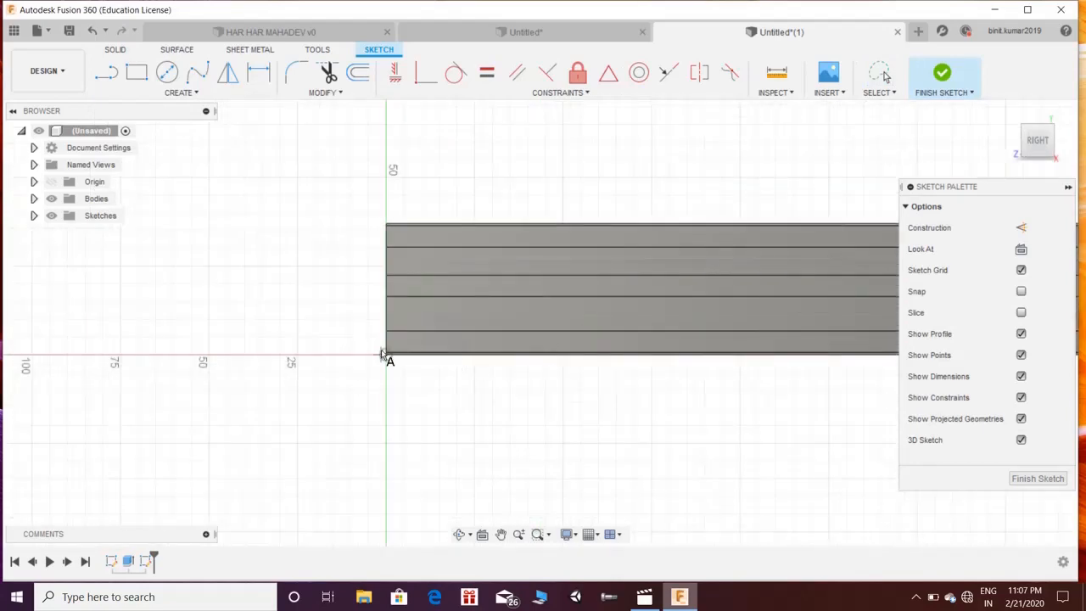
left_click(381, 353)
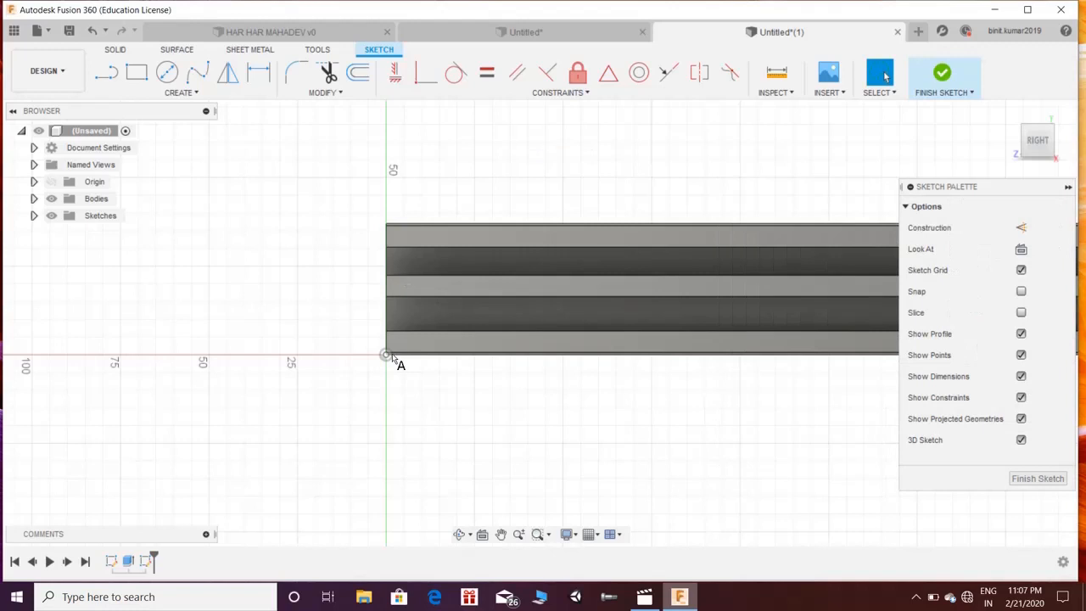
Add bold 'DESIGN' text, 49 mm high, starting at the origin
left_click(178, 93)
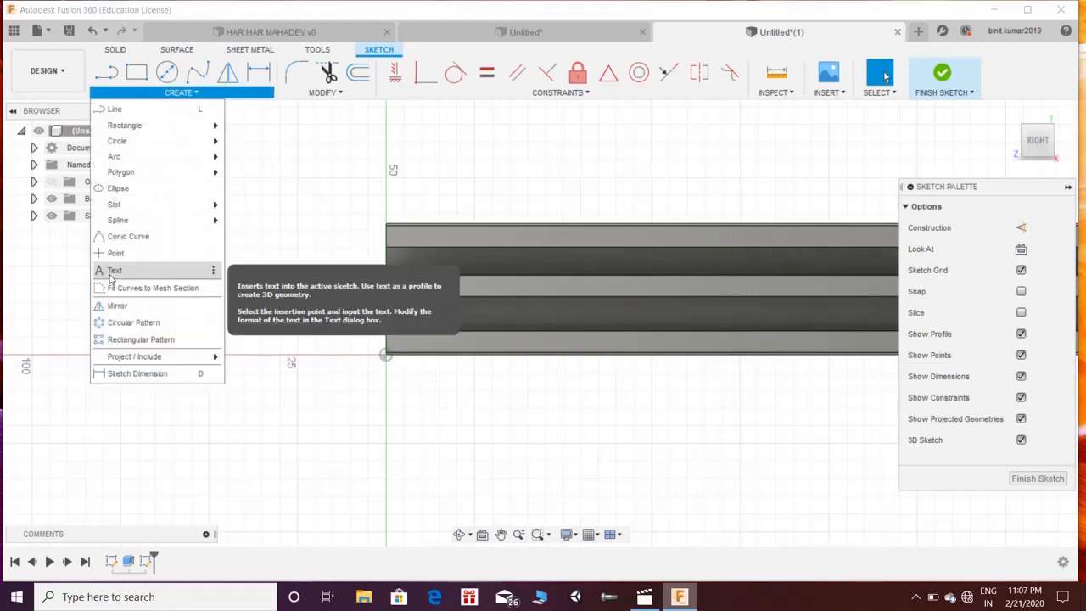
left_click(114, 269)
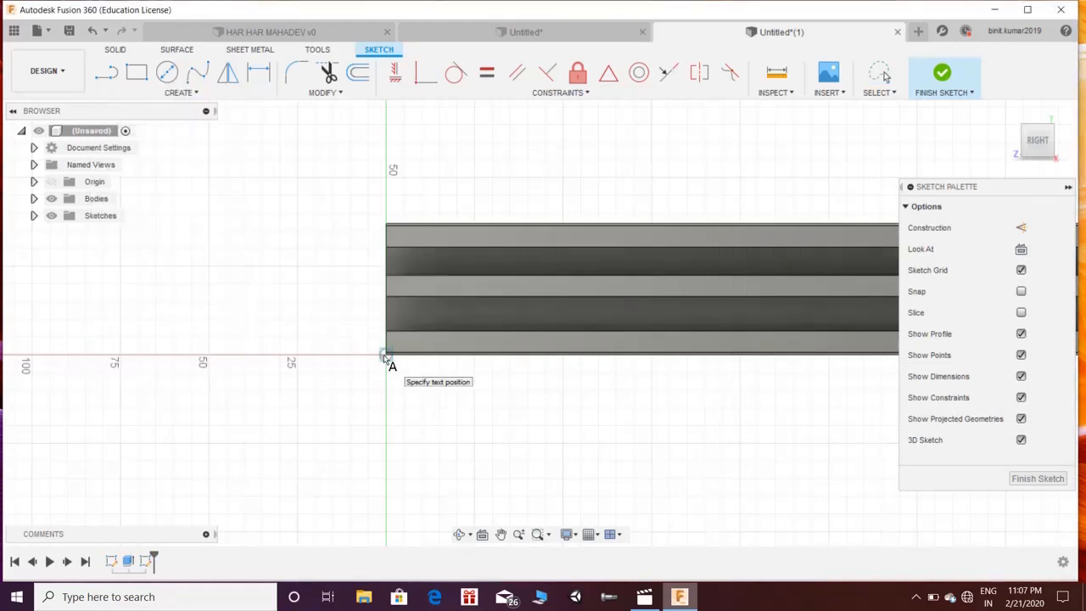
left_click(386, 355)
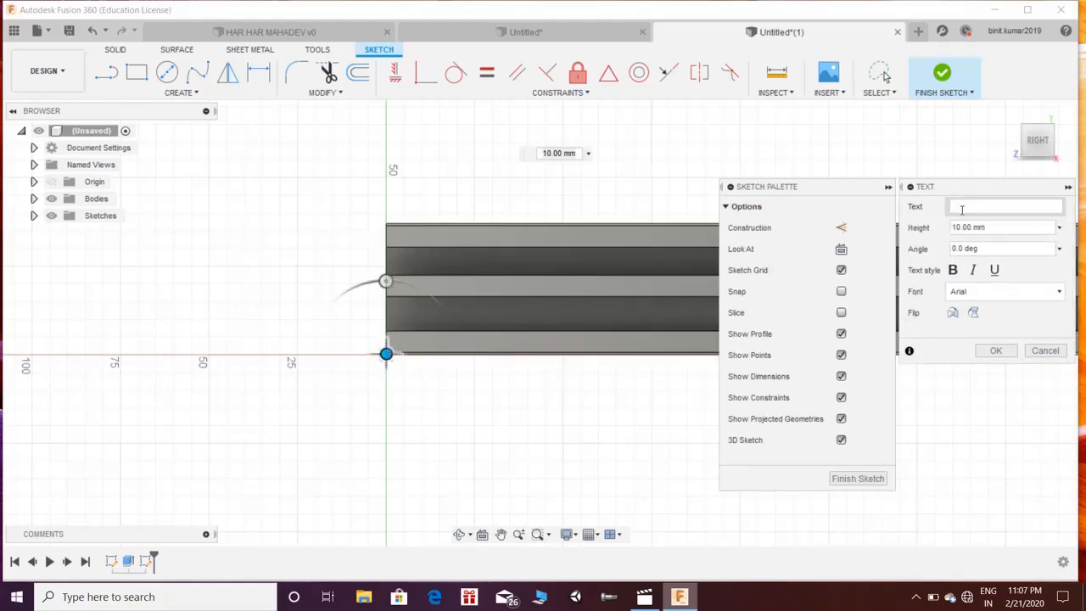
type("DE")
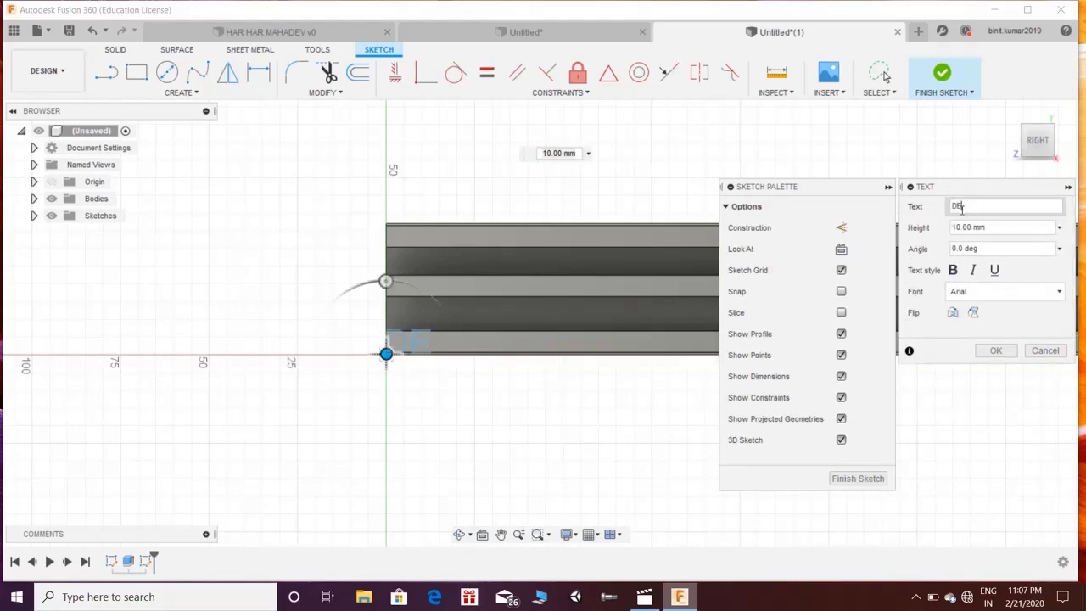
type("S")
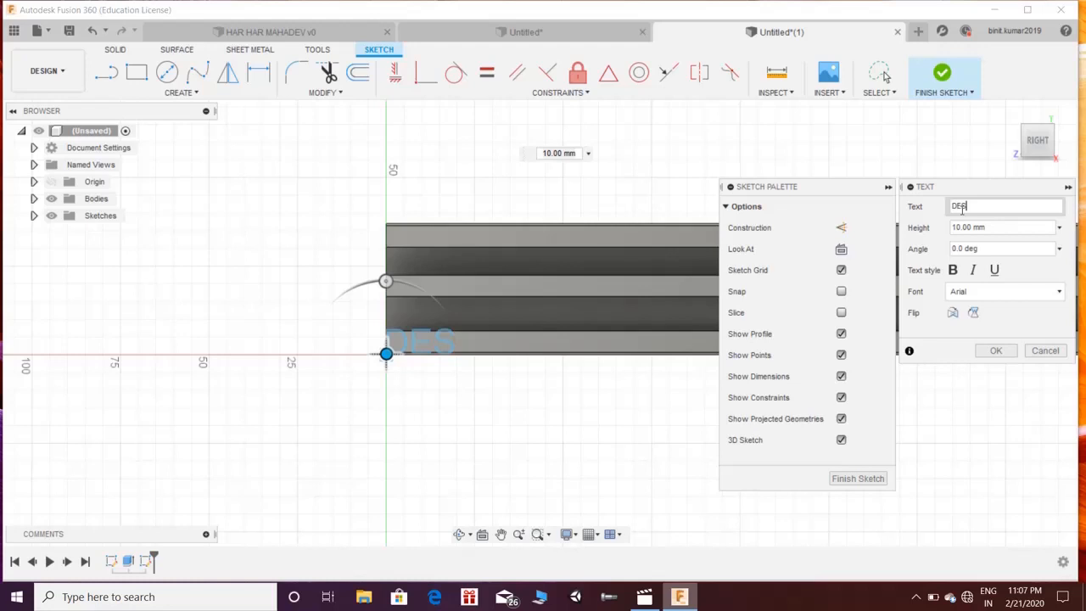
type("IG")
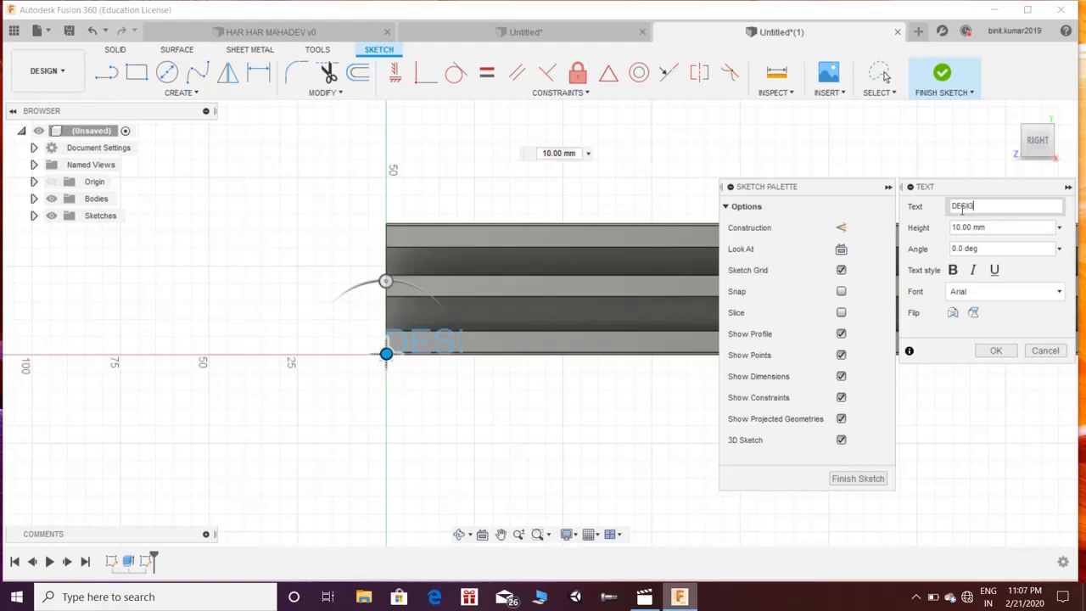
type("GN")
left_click(1007, 228)
type("50")
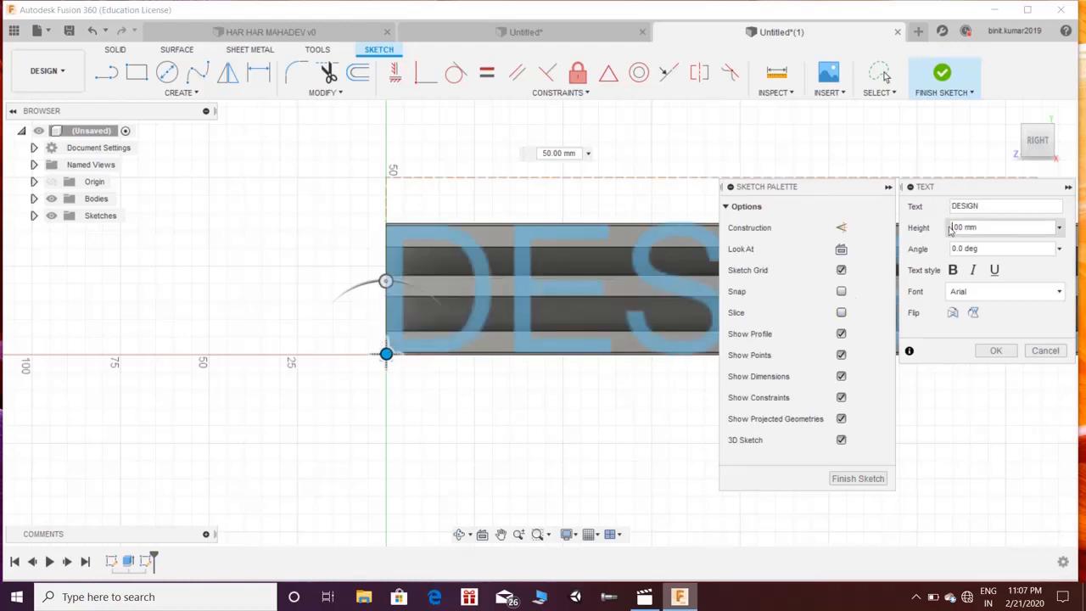
type("4.00 mm")
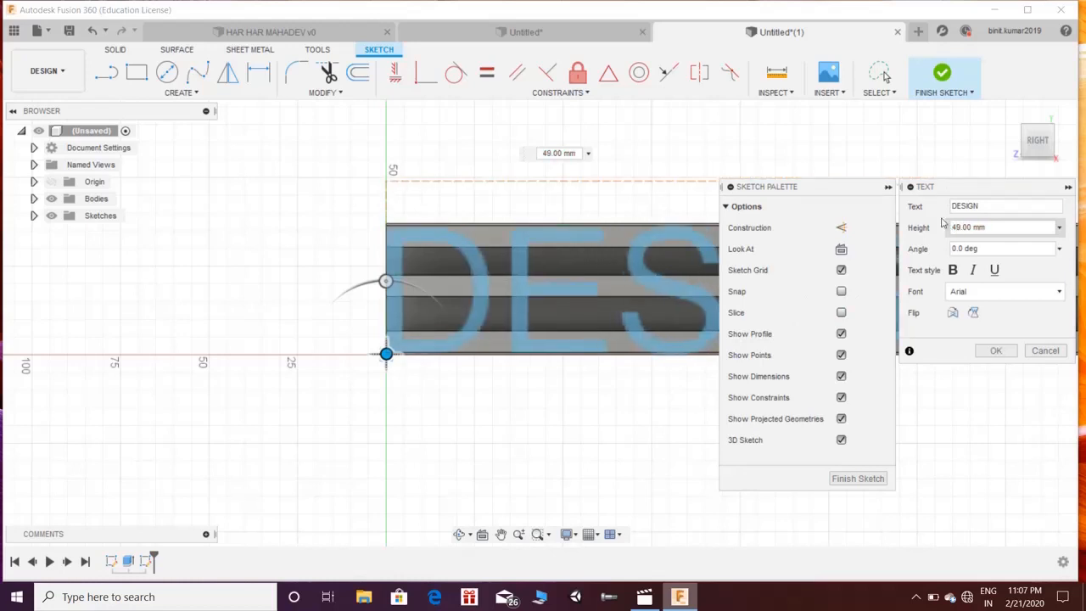
left_click(952, 269)
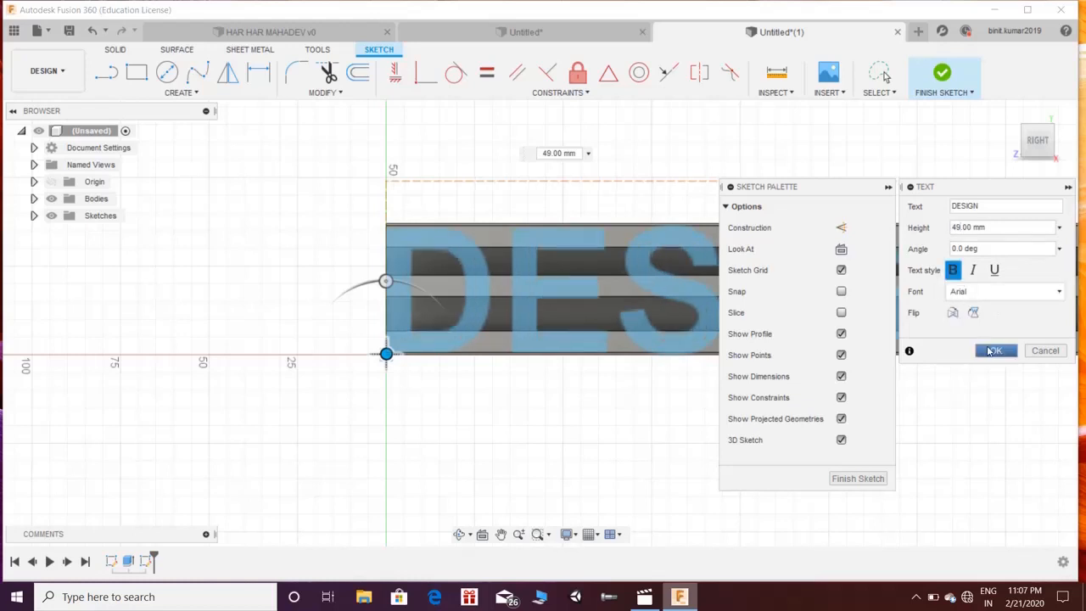
left_click(995, 350)
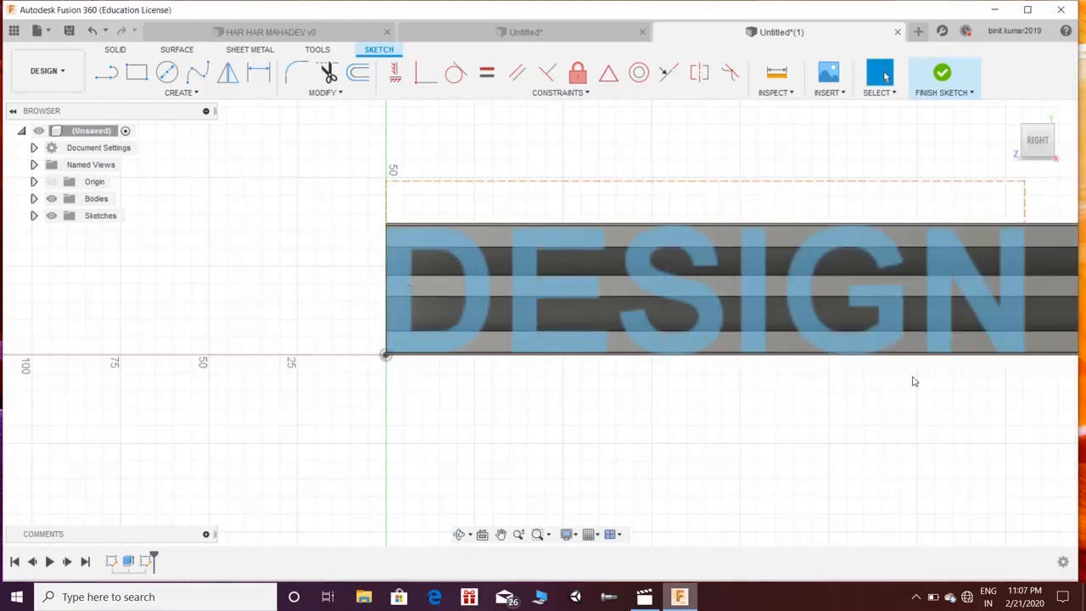
Extrude the DESIGN profile 300 mm with Intersect through the MACHINE bodies
left_click(941, 72)
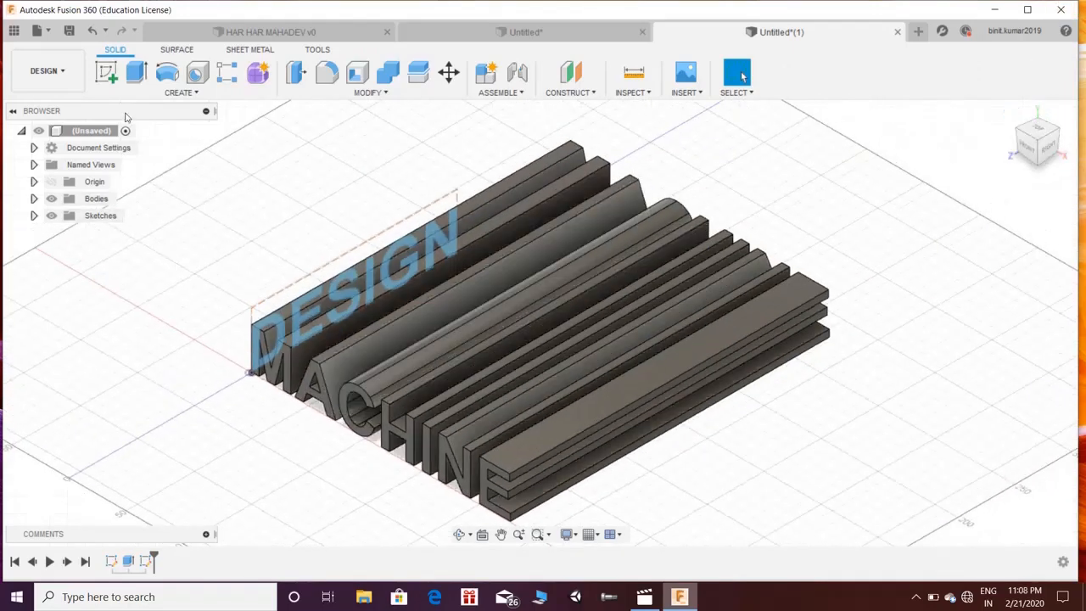
left_click(136, 72)
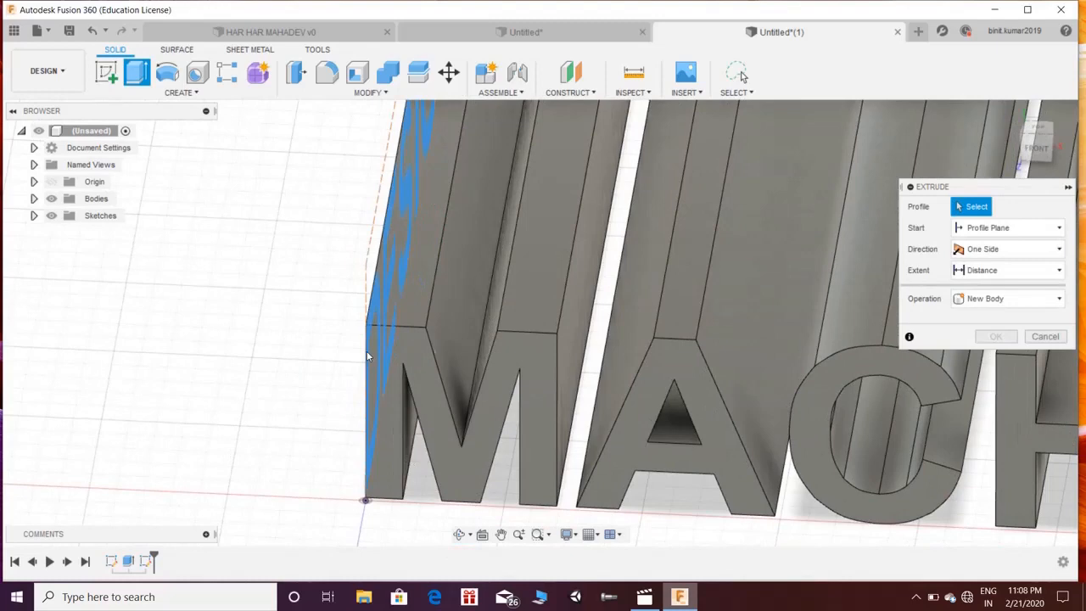
left_click(467, 416)
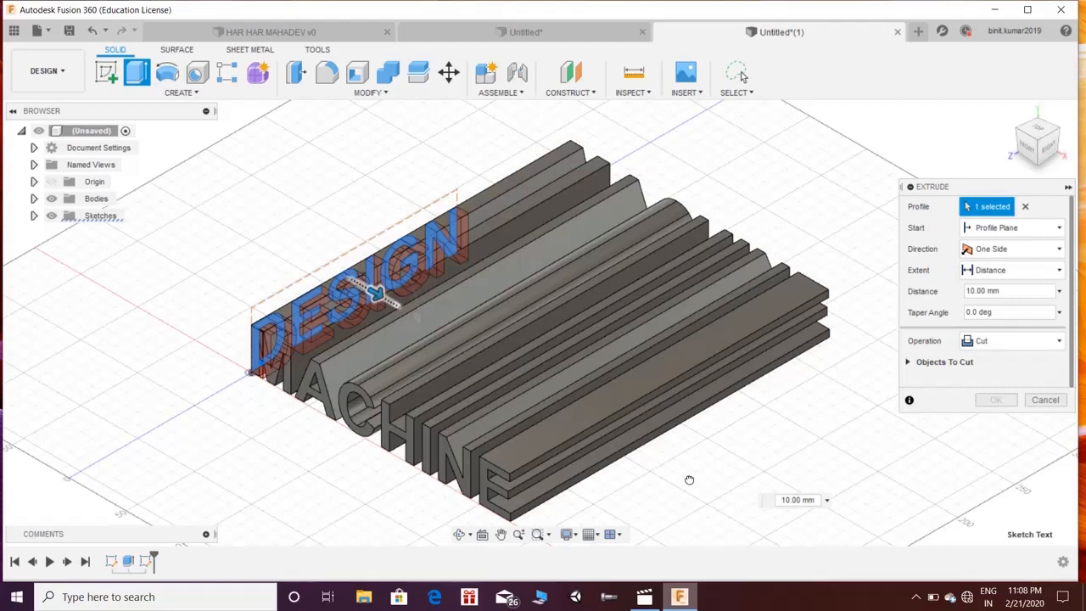
mouse_move(690, 482)
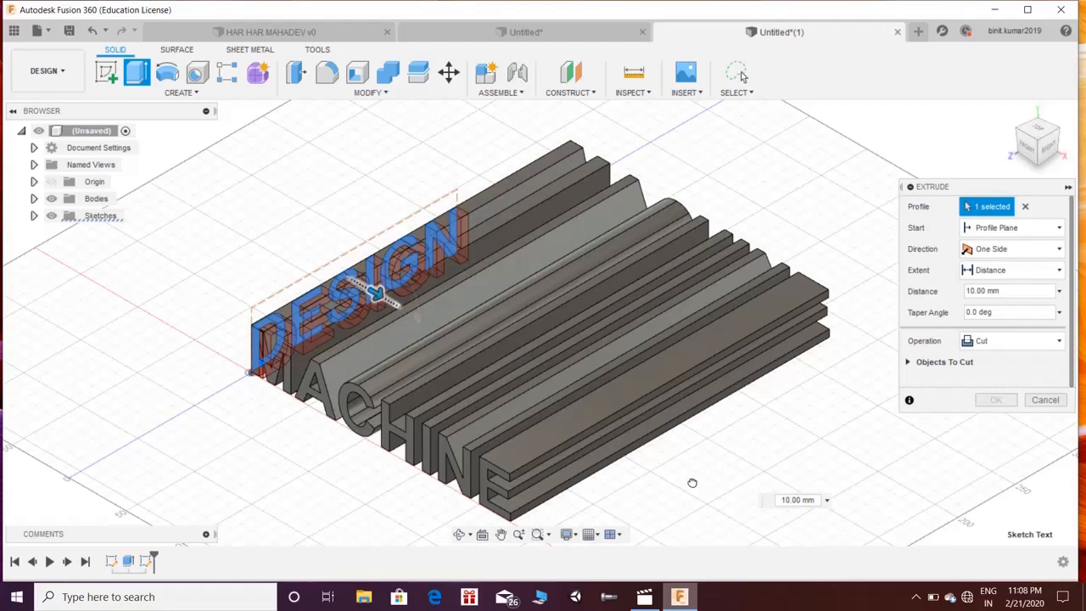
mouse_move(701, 490)
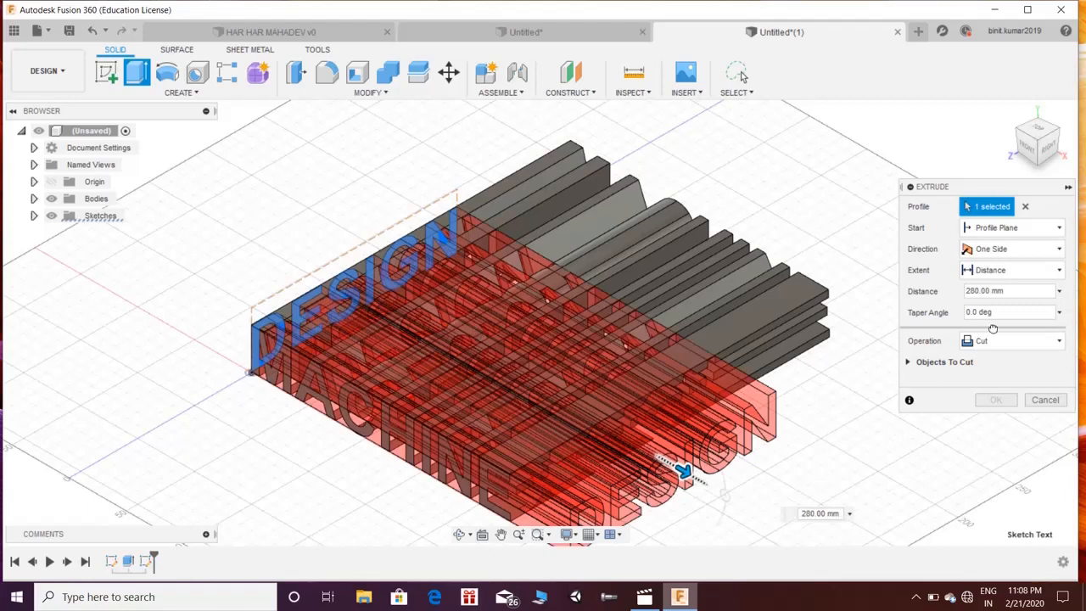
mouse_move(1006, 344)
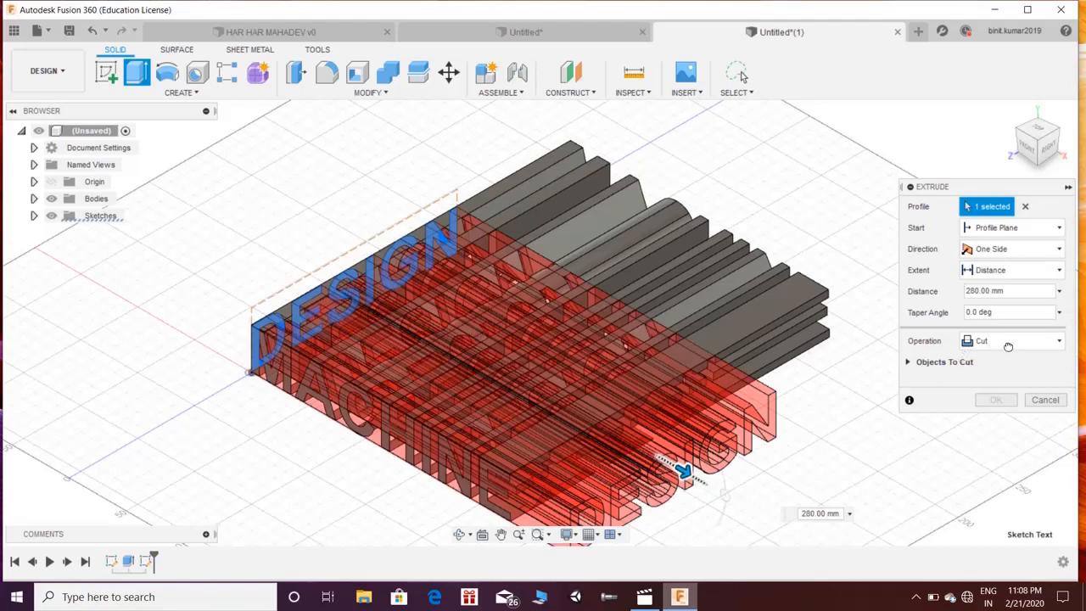
left_click_drag(683, 470, 704, 484)
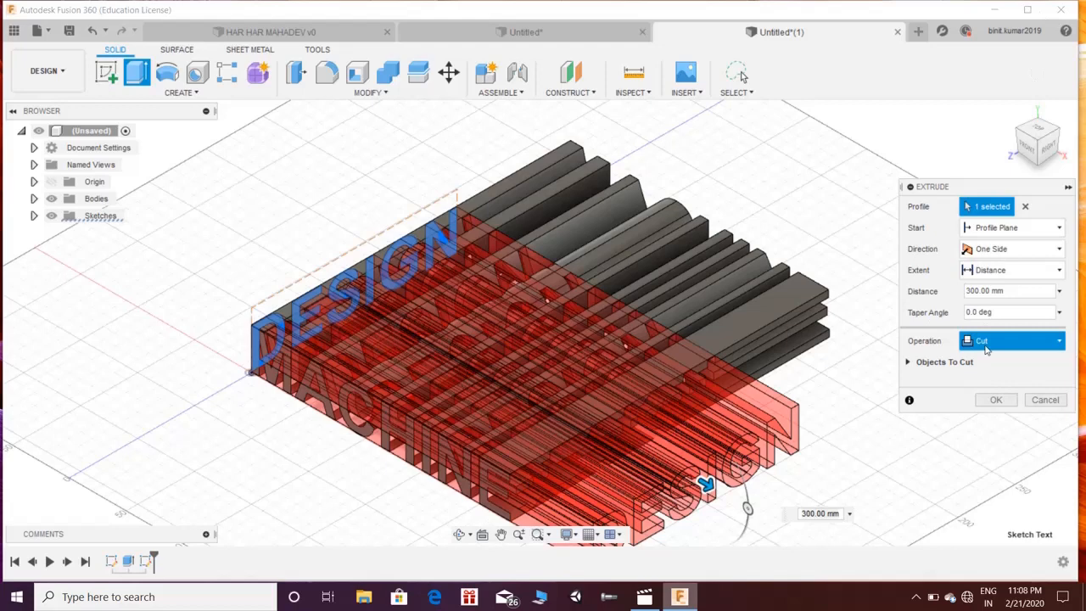
mouse_move(1035, 355)
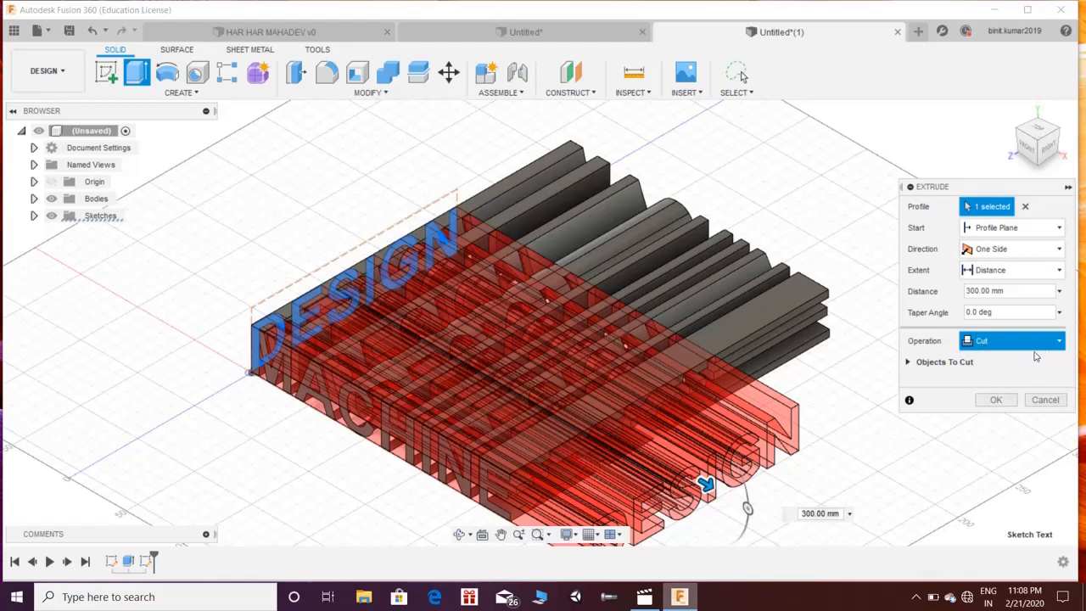
left_click(1012, 340)
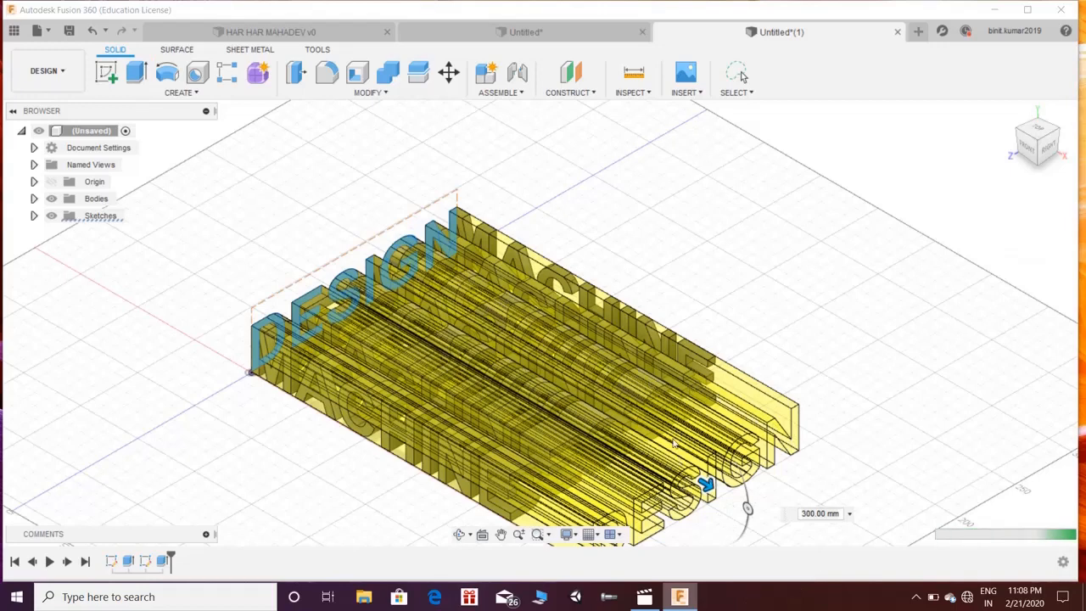
mouse_move(624, 398)
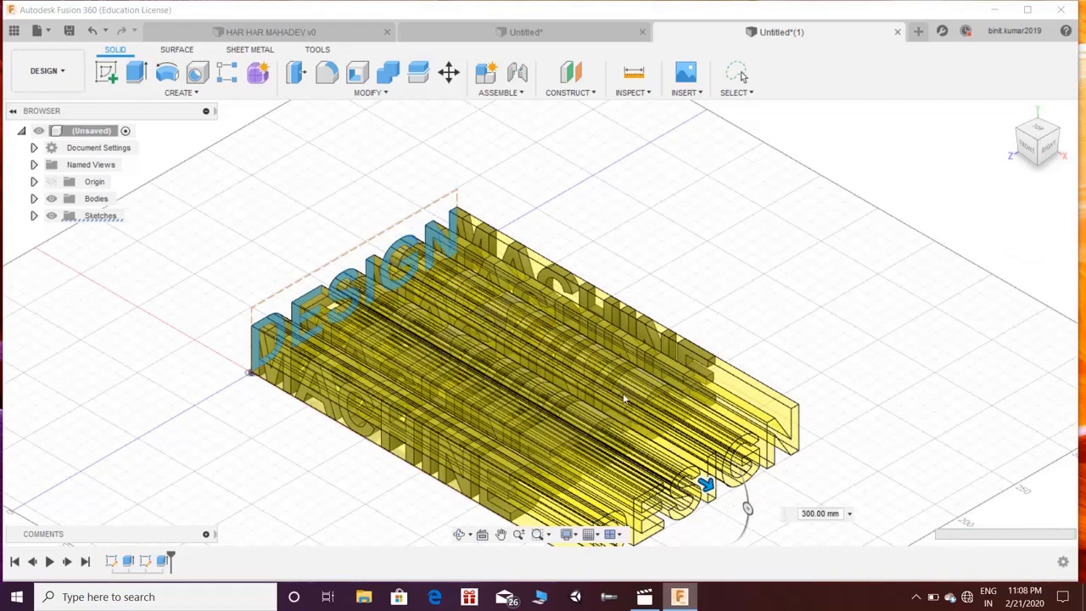
mouse_move(583, 433)
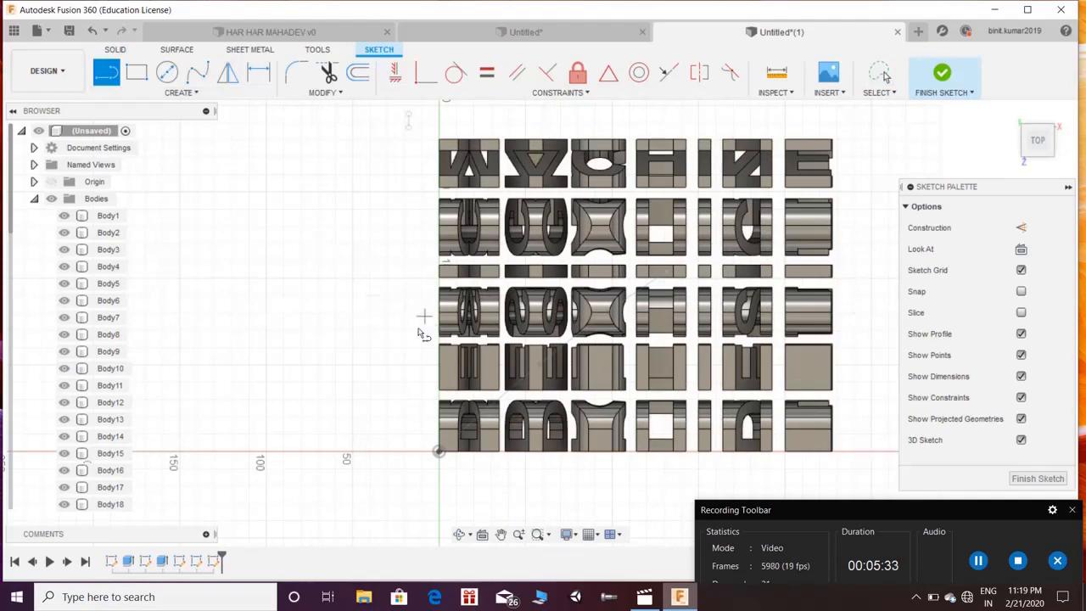
mouse_move(408, 356)
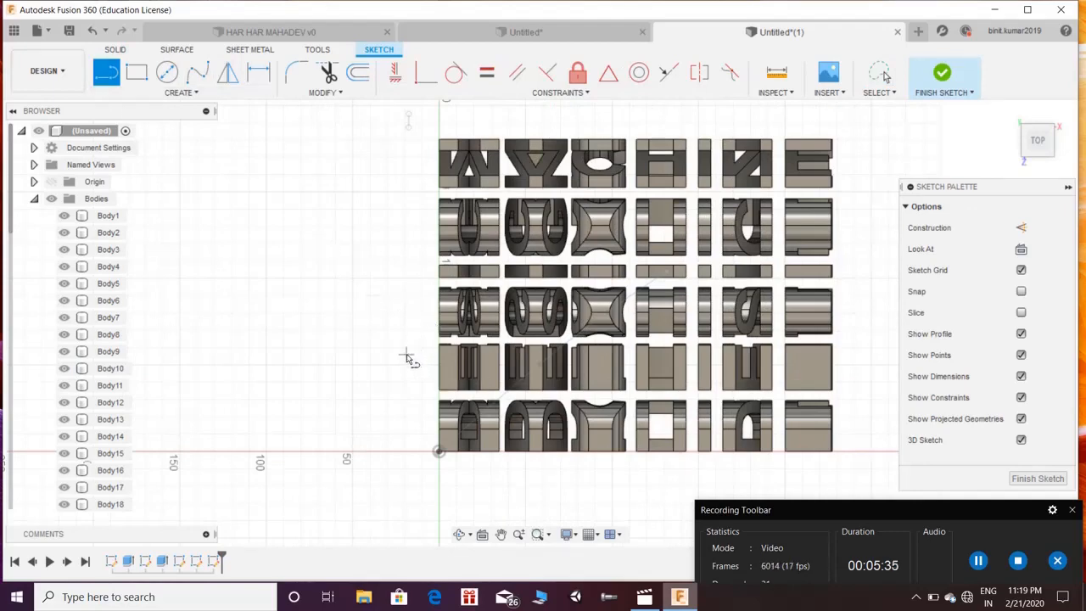
Draw a diagonal line across the letter bodies in the top-view sketch
left_click_drag(407, 115, 408, 352)
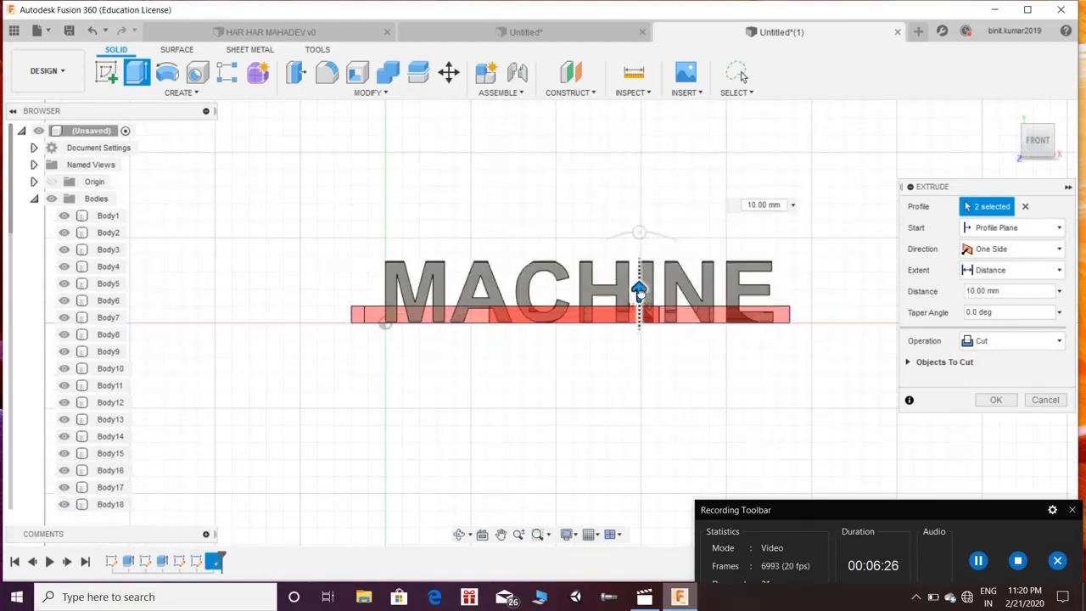
Drag the two-profile cut extrusion out to 90 mm deep
left_click_drag(639, 292, 639, 153)
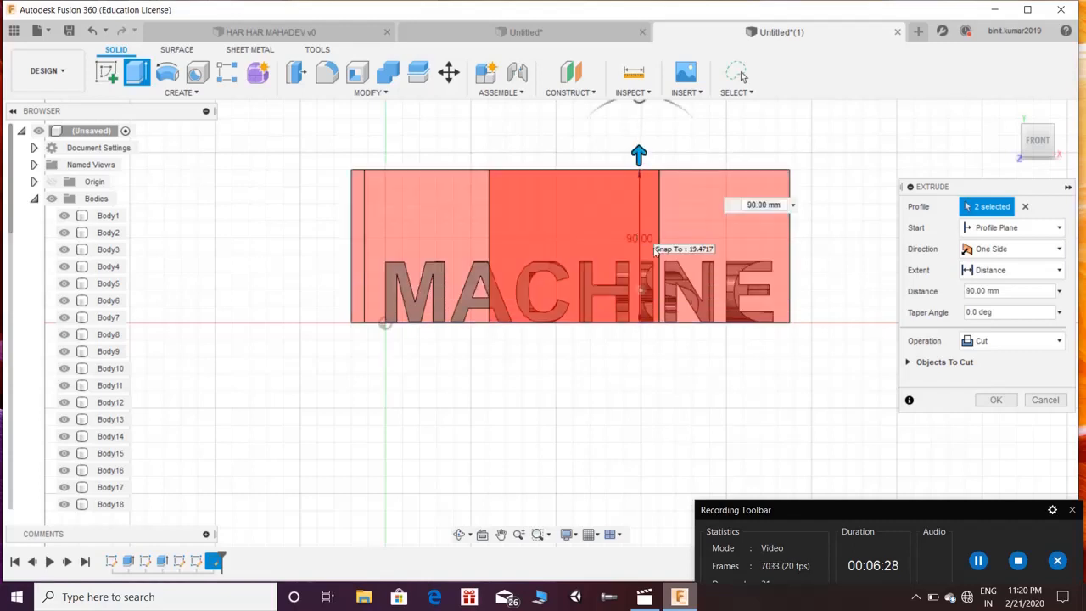
mouse_move(1035, 131)
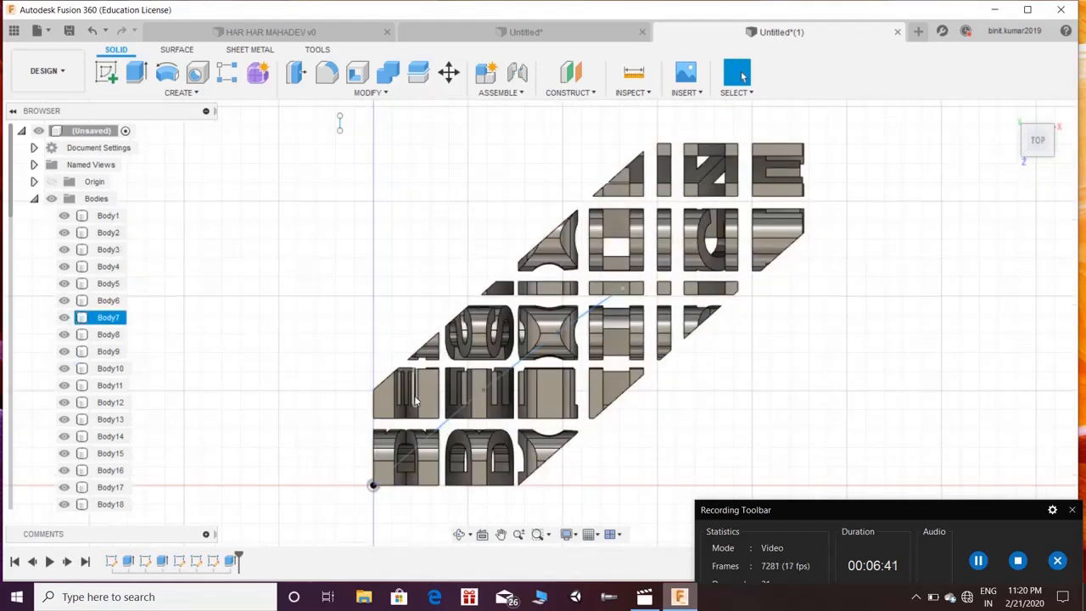
Remove leftover letter fragments from the lower-left, middle rows, upper rows and right side
left_click(429, 394)
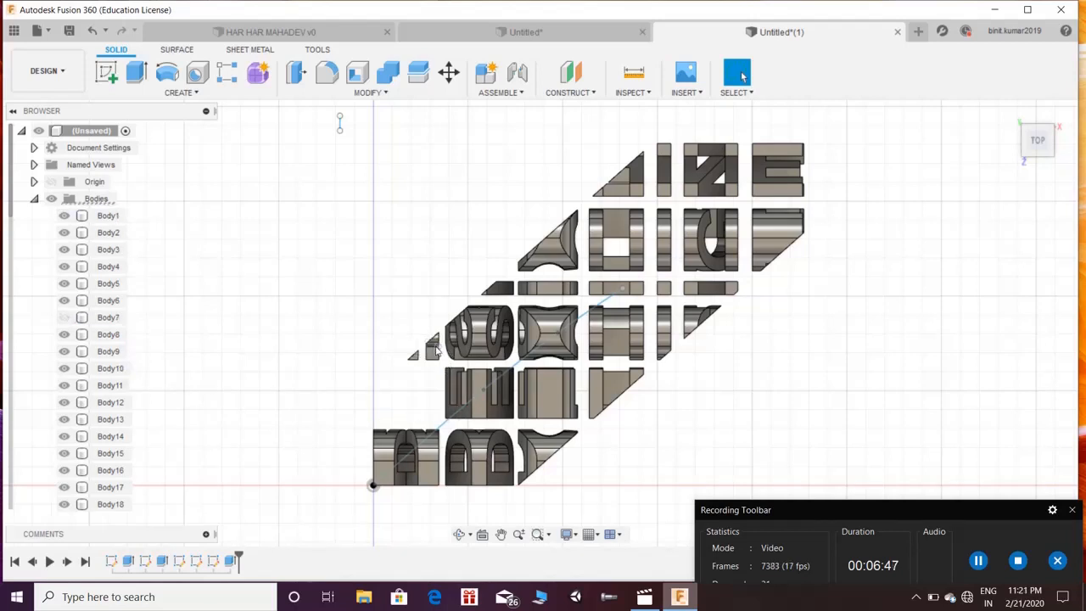
mouse_move(416, 354)
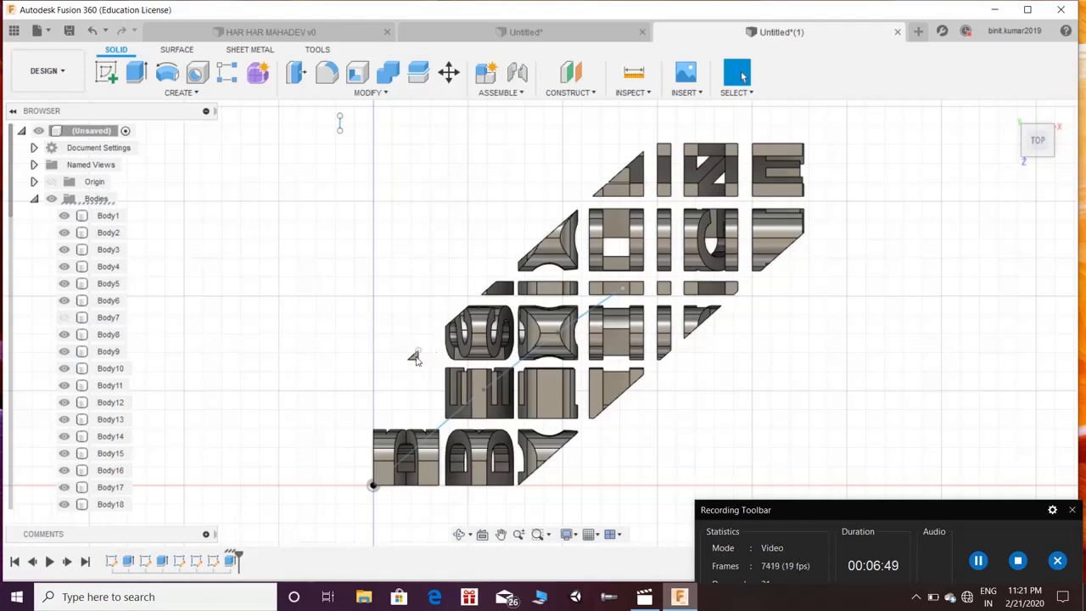
left_click(470, 394)
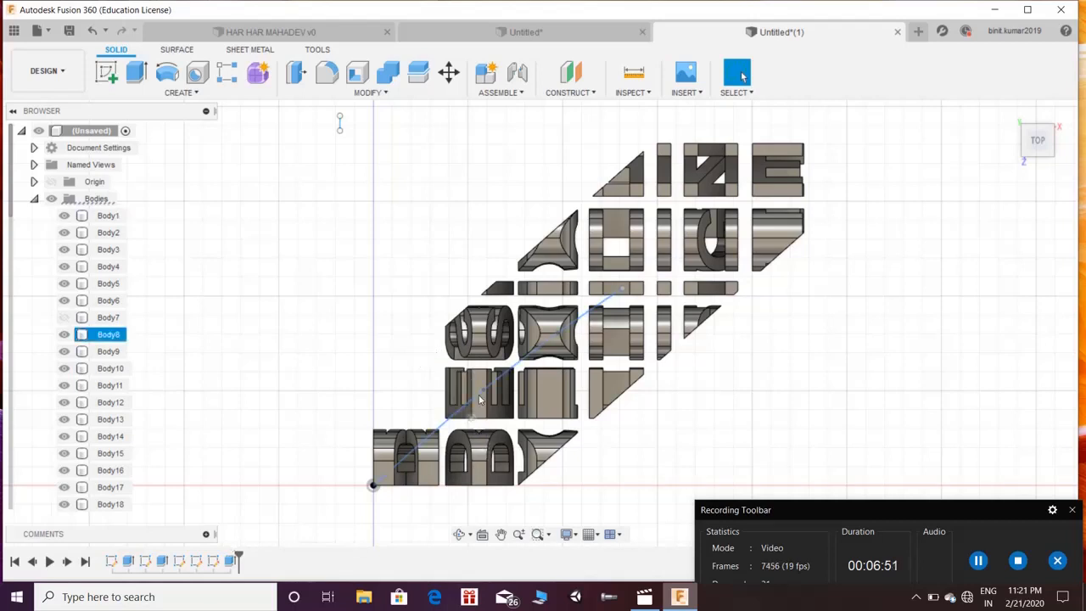
left_click(480, 335)
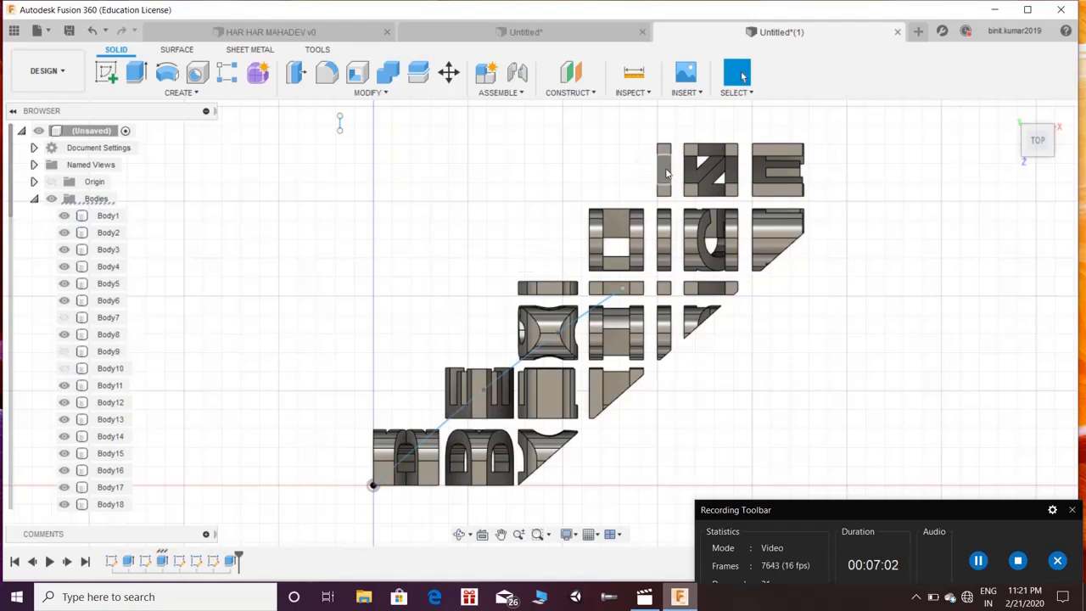
left_click(663, 170)
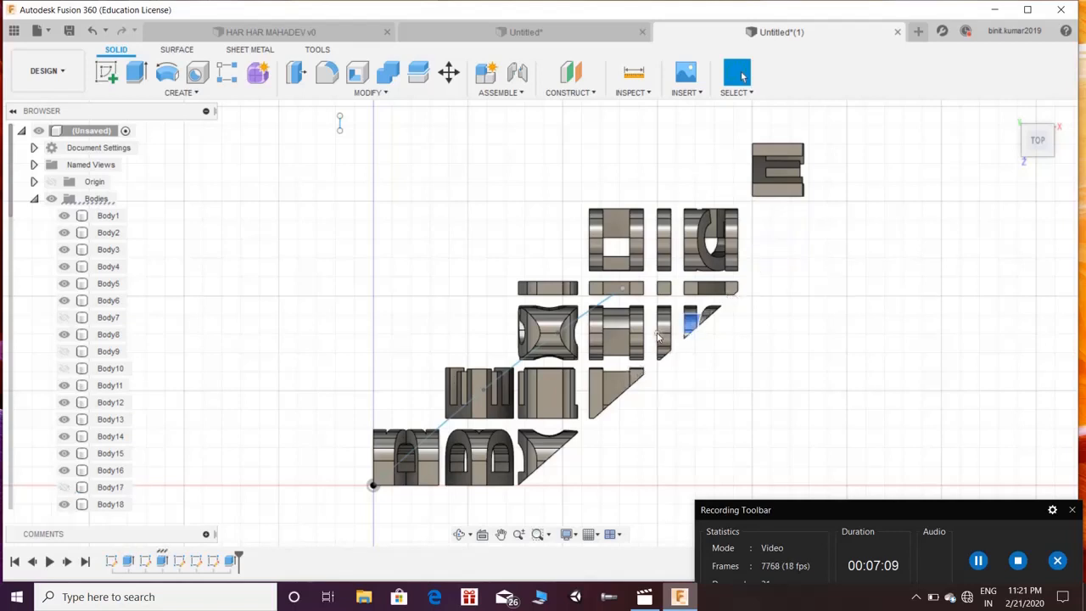
left_click(615, 390)
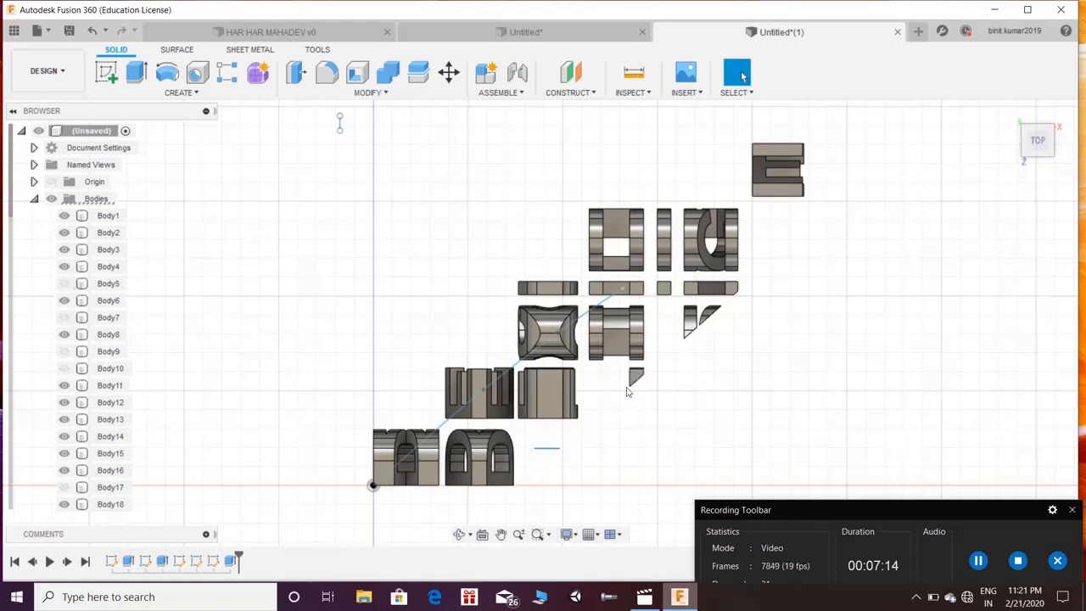
mouse_move(636, 375)
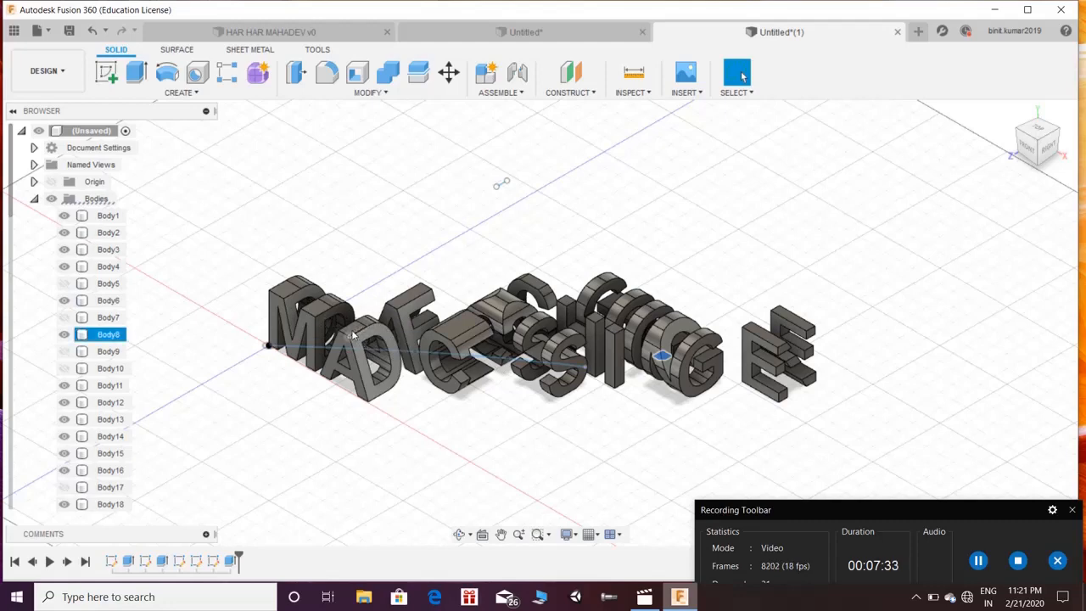
Delete one more extra piece and start a sketch on the ground plane
left_click(109, 215)
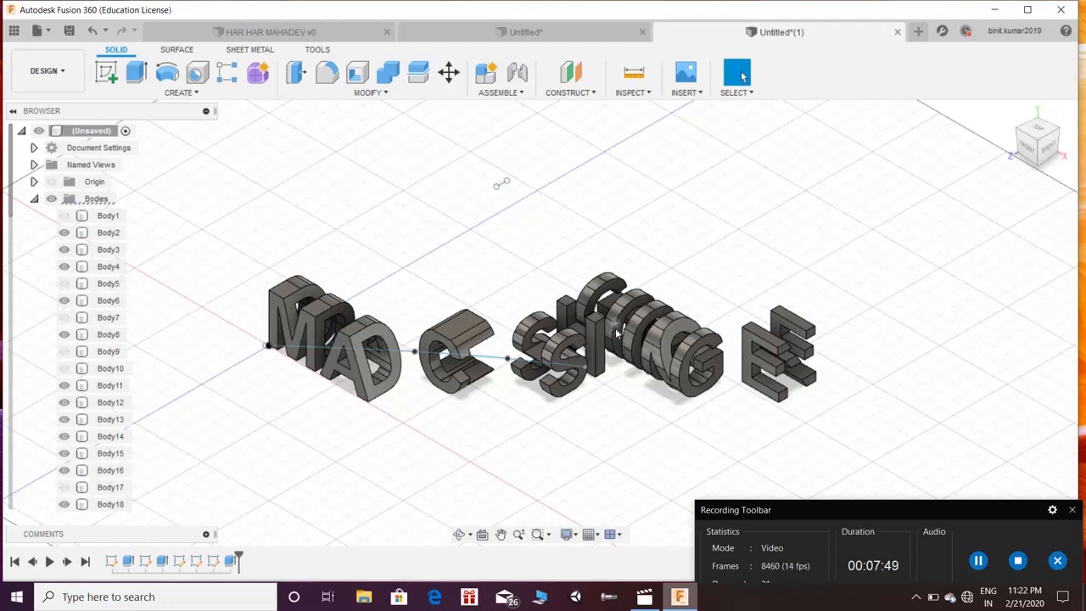
mouse_move(617, 310)
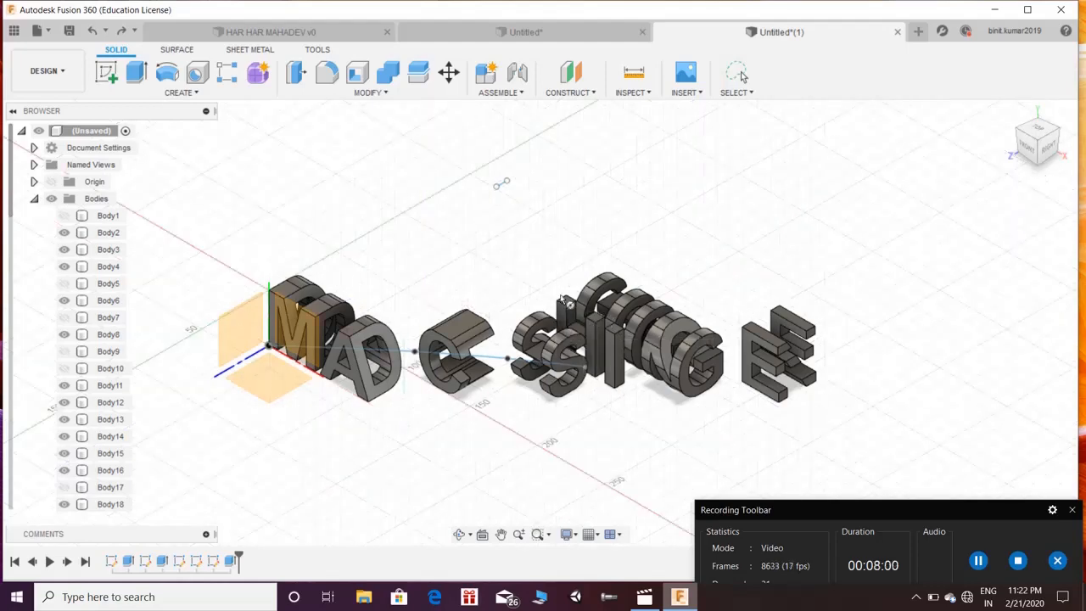
left_click(736, 73)
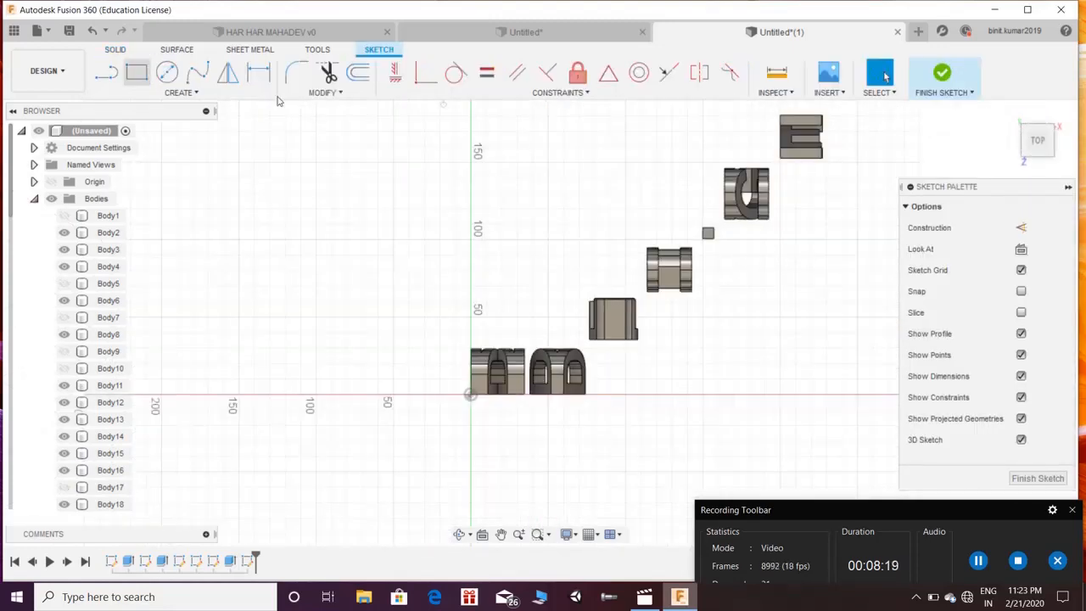
Outline a rounded slot around the letters with a rectangle and end circles, then finish
left_click(136, 73)
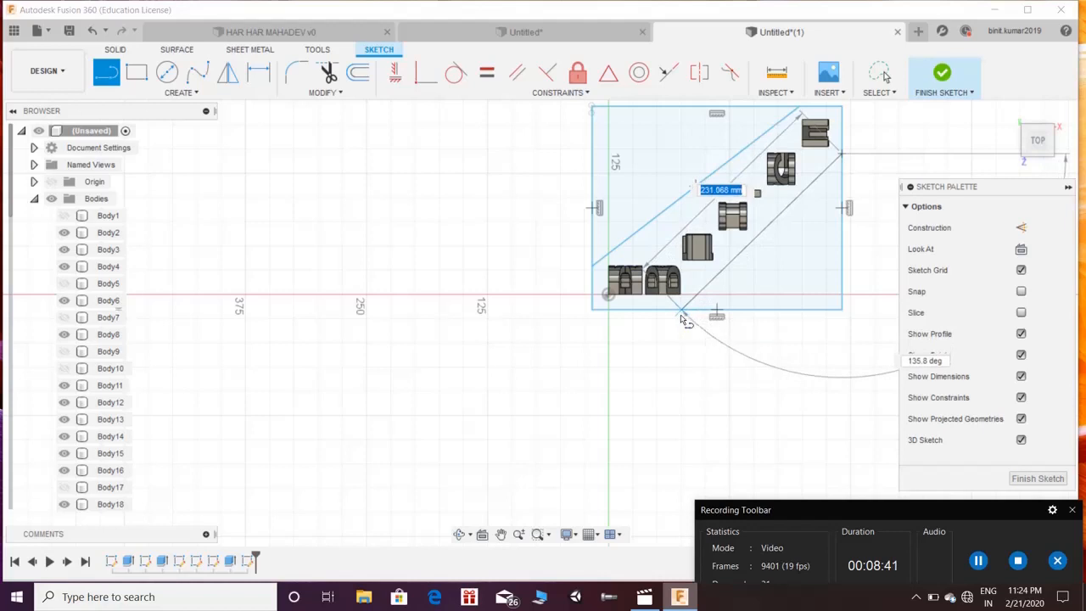
mouse_move(674, 320)
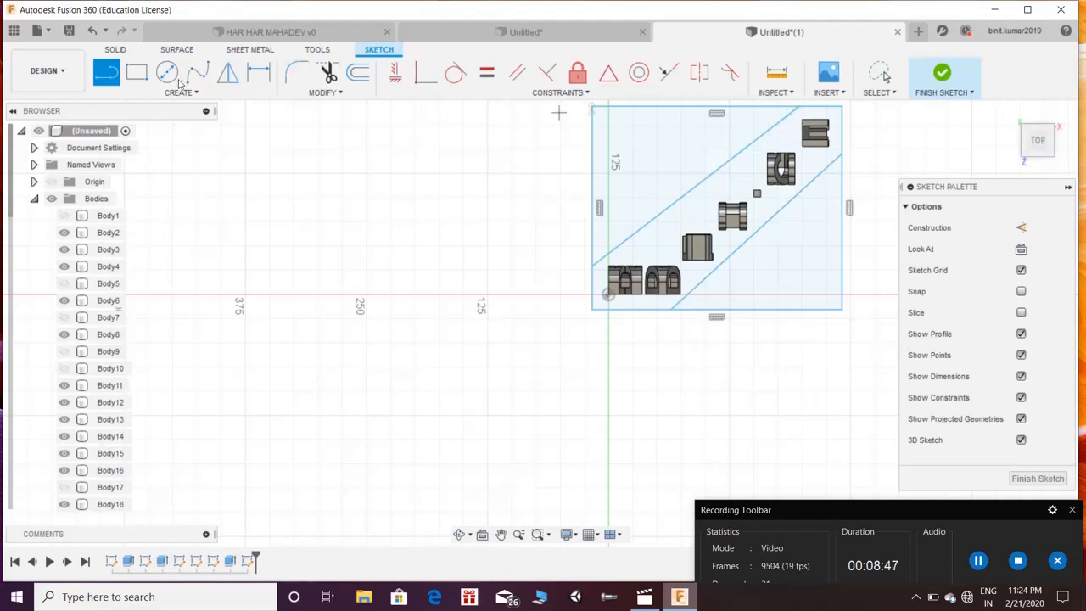
left_click(167, 72)
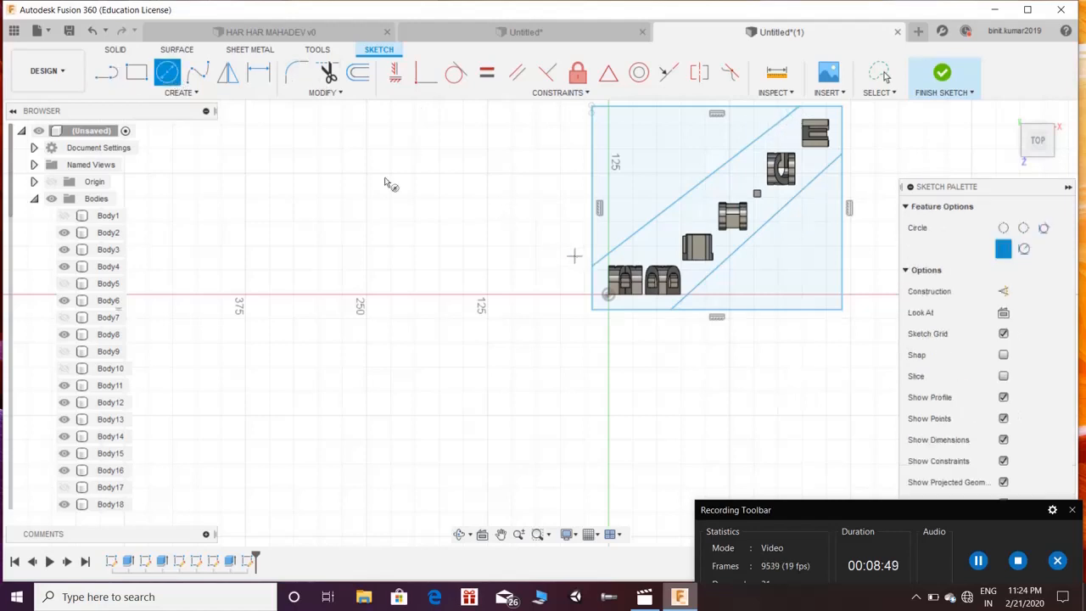
left_click(180, 92)
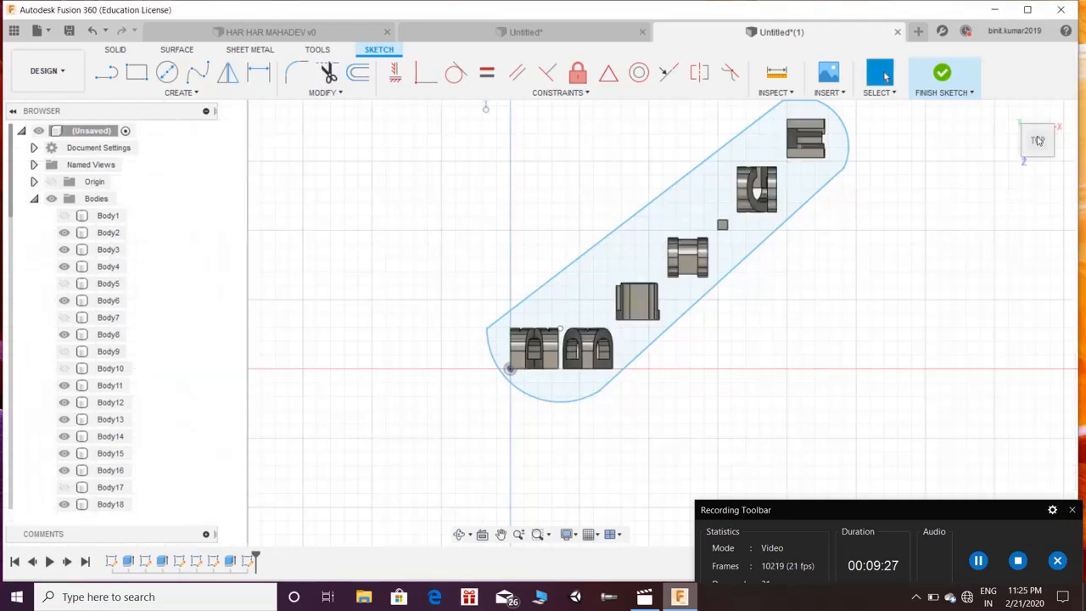
left_click(941, 72)
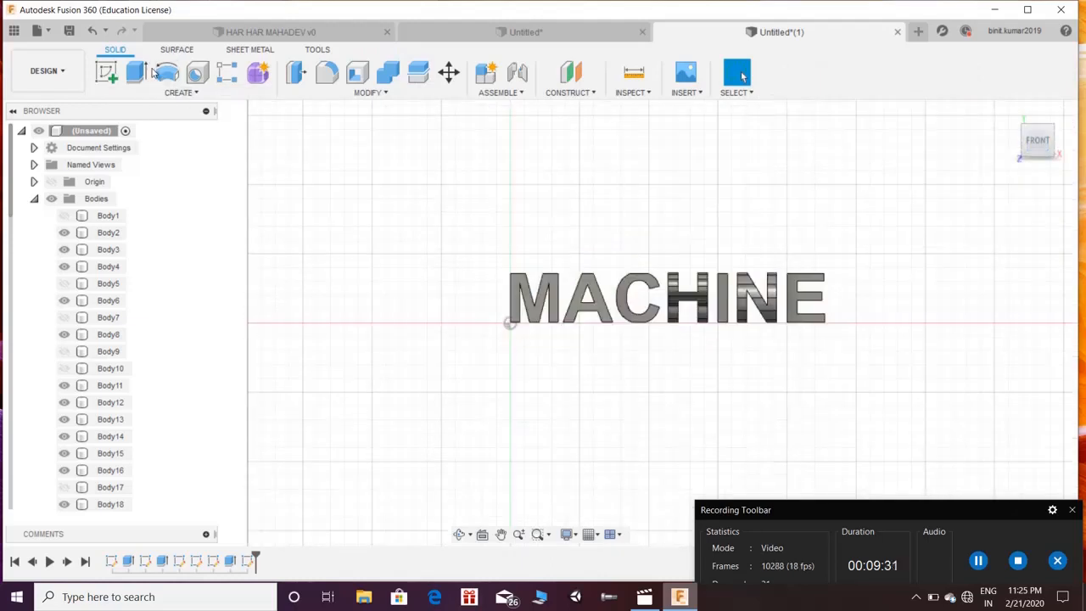
Extrude the slot profile -10 mm, joined as a base under the letters
left_click(106, 72)
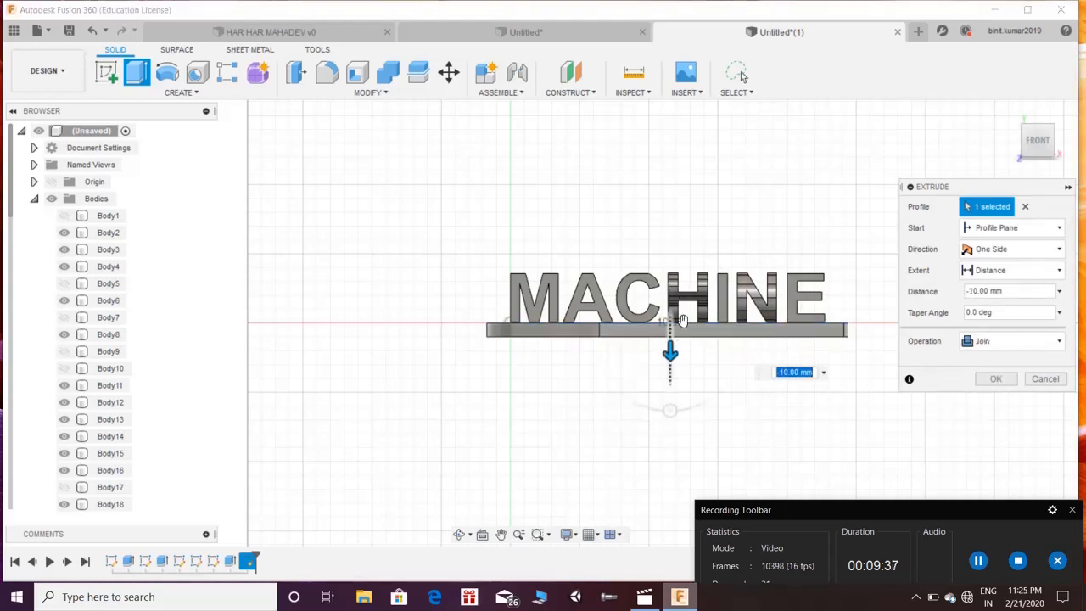
left_click(996, 378)
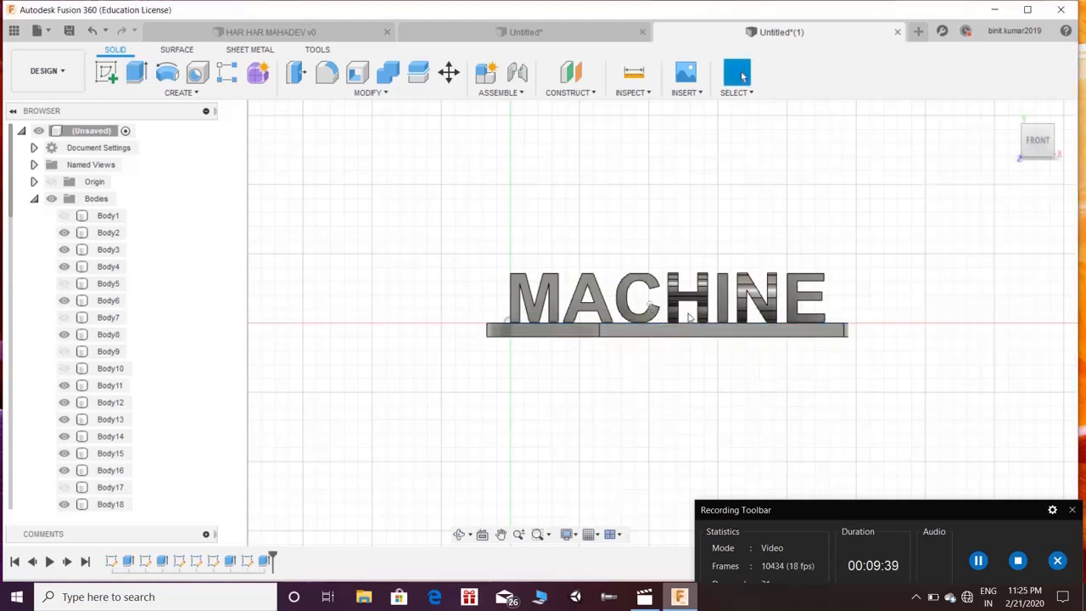